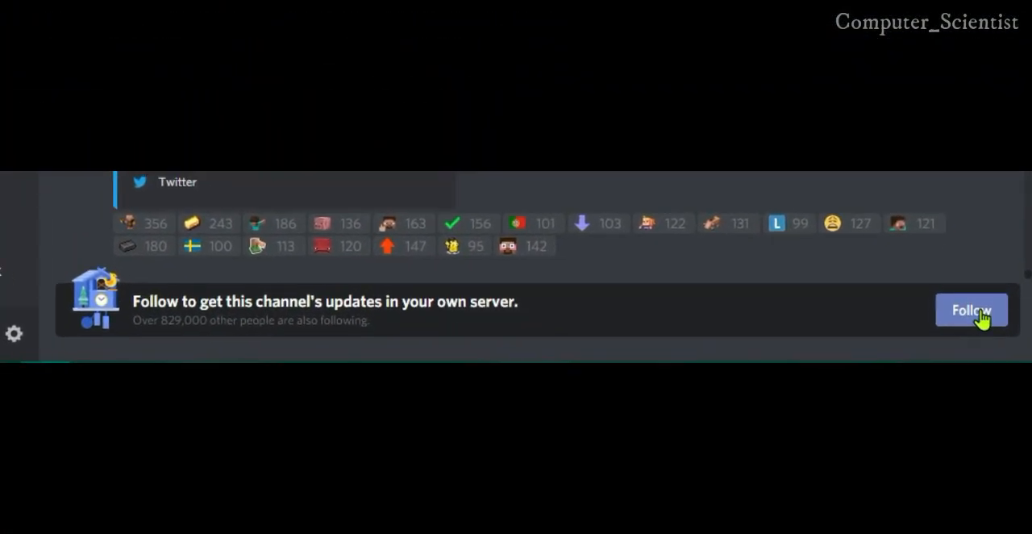
# Step: Follow the Minecraft game-announcements channel to bring up its follow dialog
pyautogui.click(972, 310)
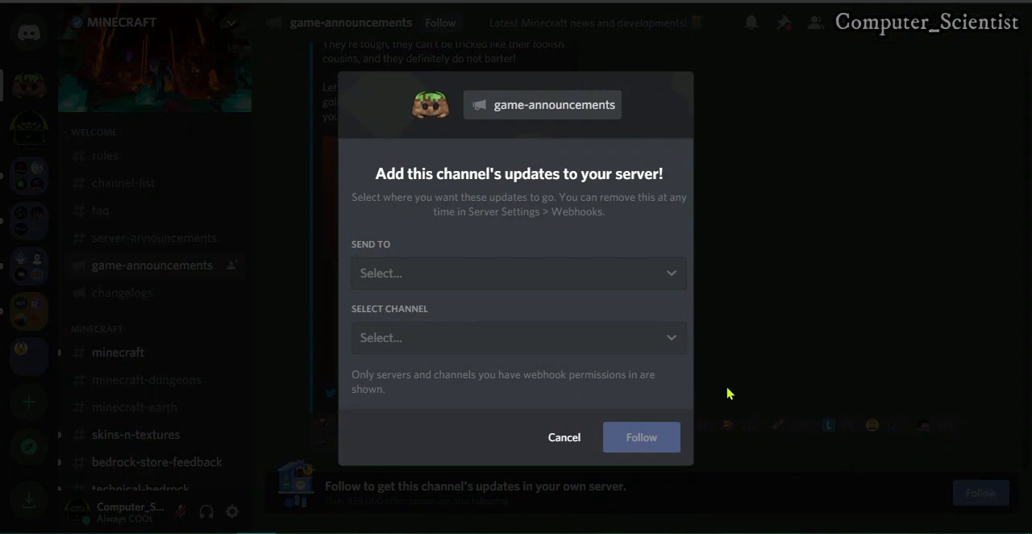
pyautogui.moveTo(582, 217)
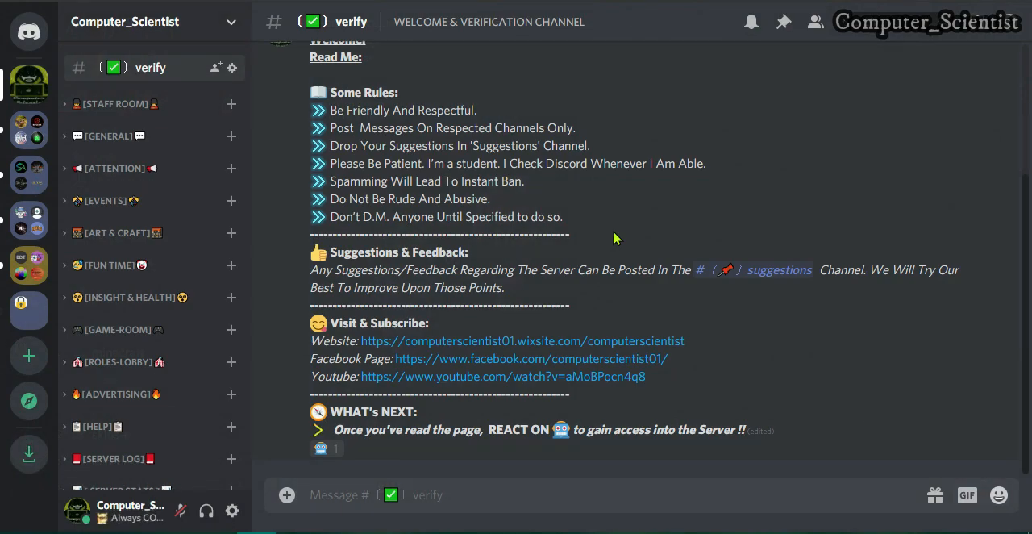
pyautogui.moveTo(208, 117)
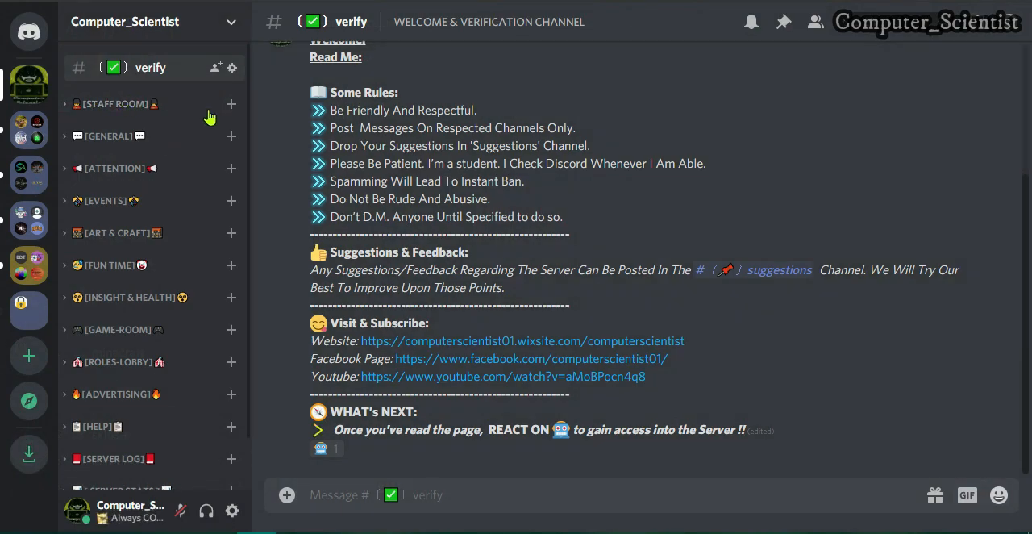
# Step: On Computer_Scientist, scroll the channel list and expand the HELP and STAFF ROOM categories
pyautogui.scroll(-3)
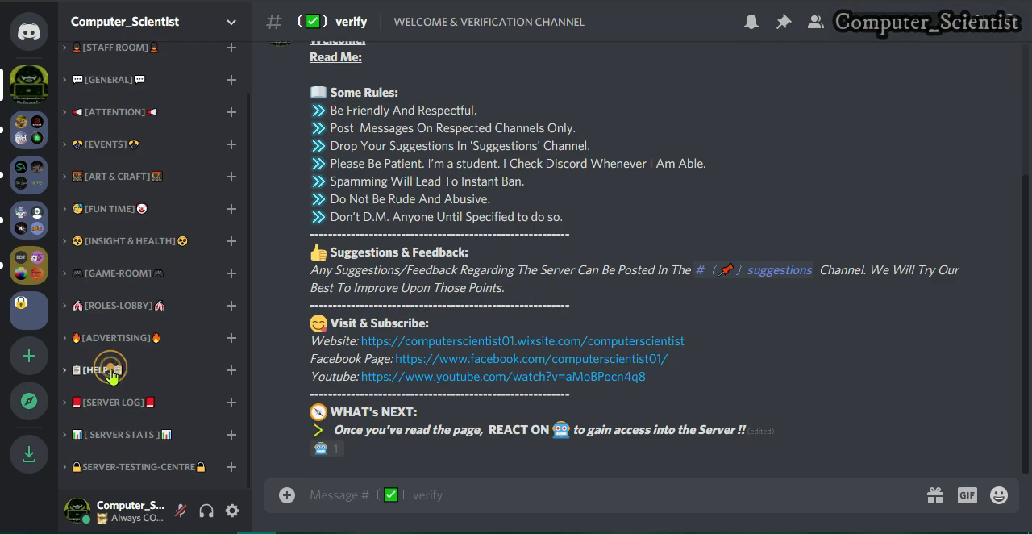
pyautogui.click(109, 370)
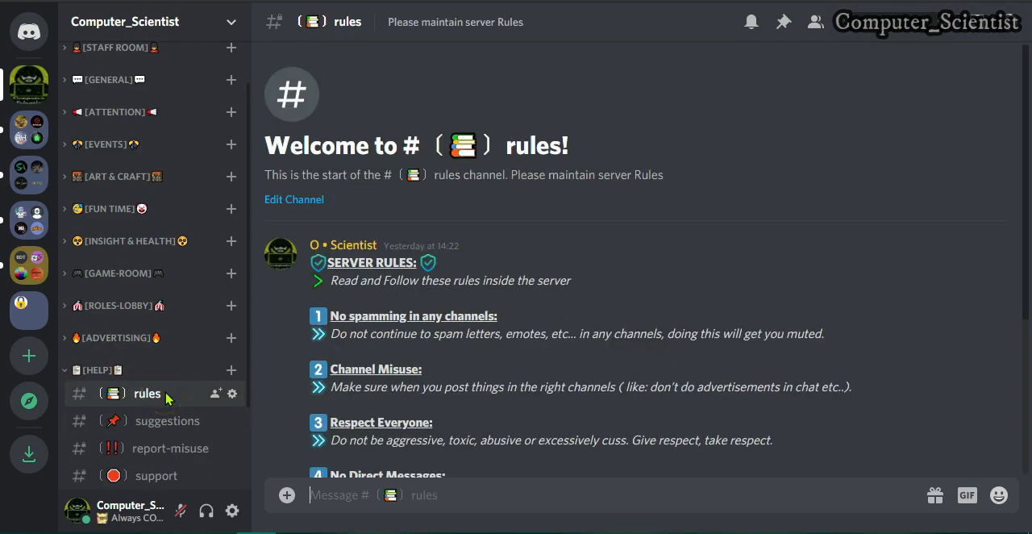
pyautogui.scroll(-3)
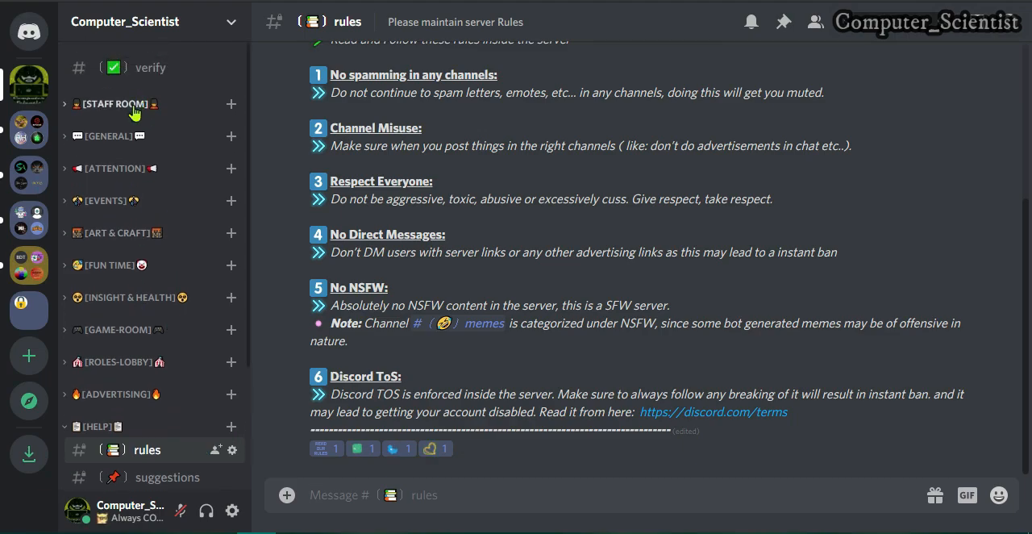
pyautogui.click(113, 103)
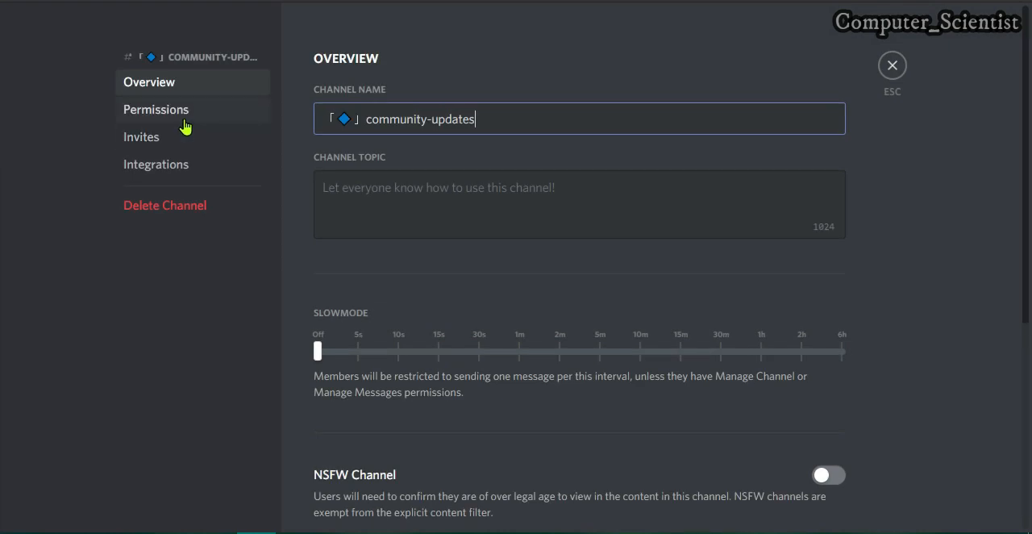
# Step: Inspect the Staffs role's permissions for community-updates, then close the channel settings
pyautogui.click(155, 109)
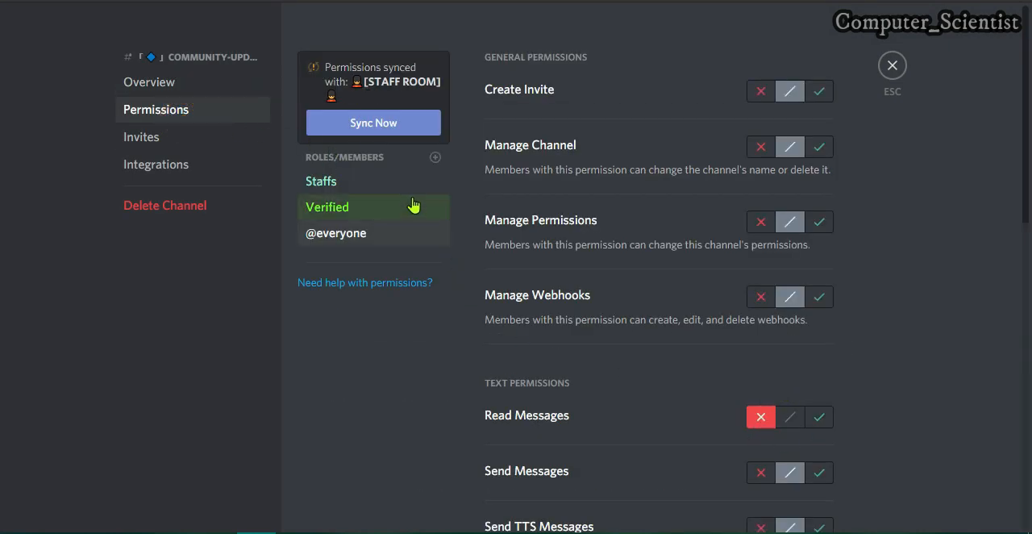
pyautogui.click(819, 417)
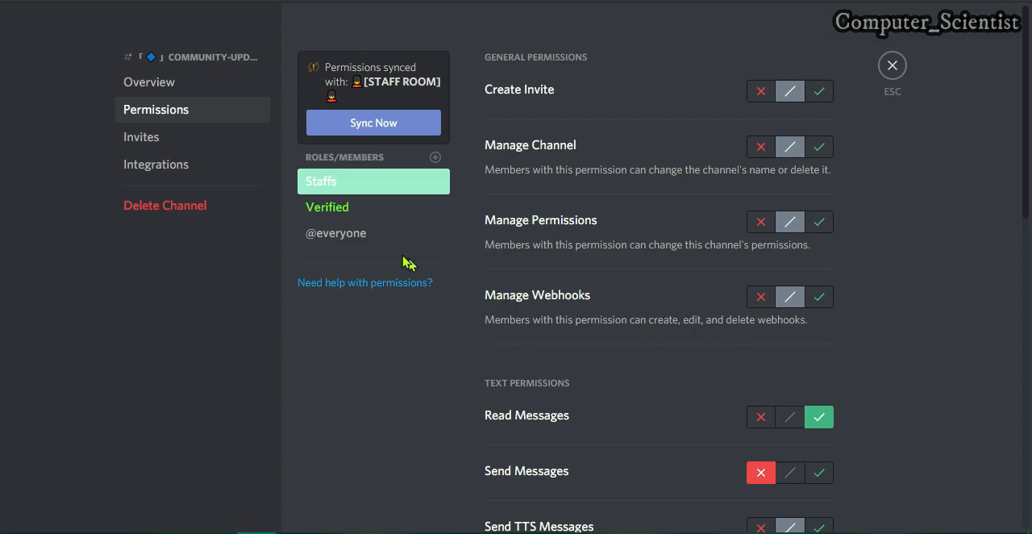
pyautogui.click(892, 64)
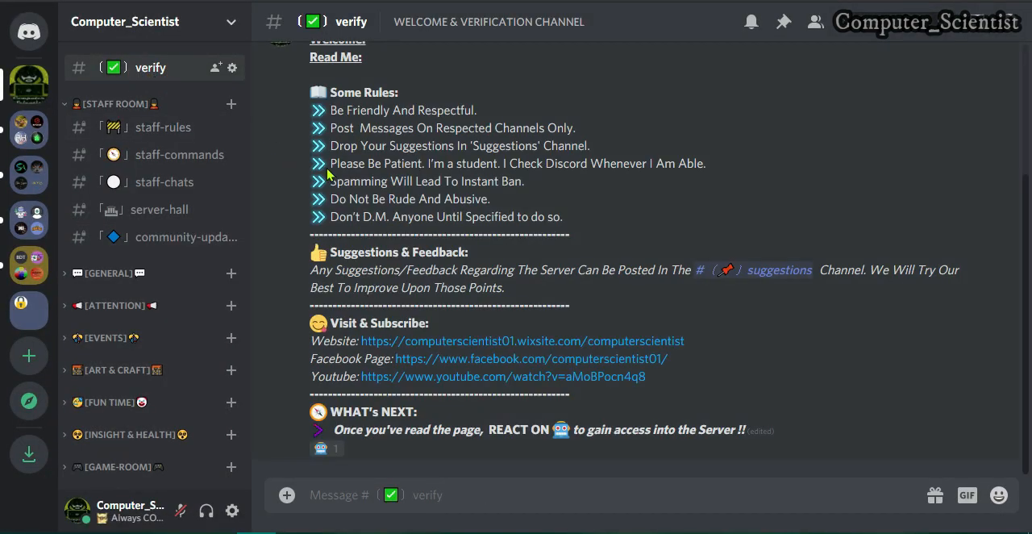
# Step: Open Computer_Scientist's Server Settings and start the Enable Community conversion
pyautogui.click(125, 22)
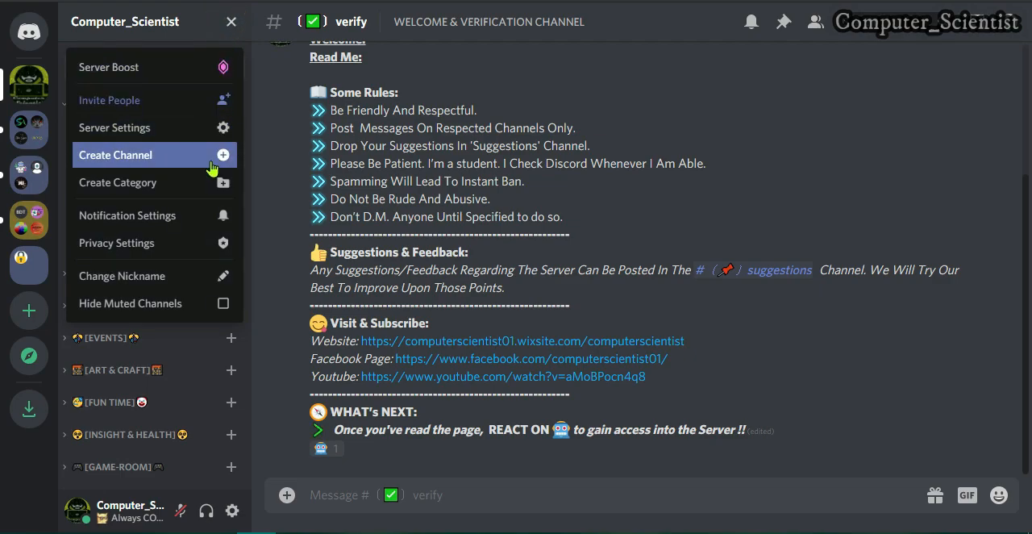
pyautogui.click(114, 128)
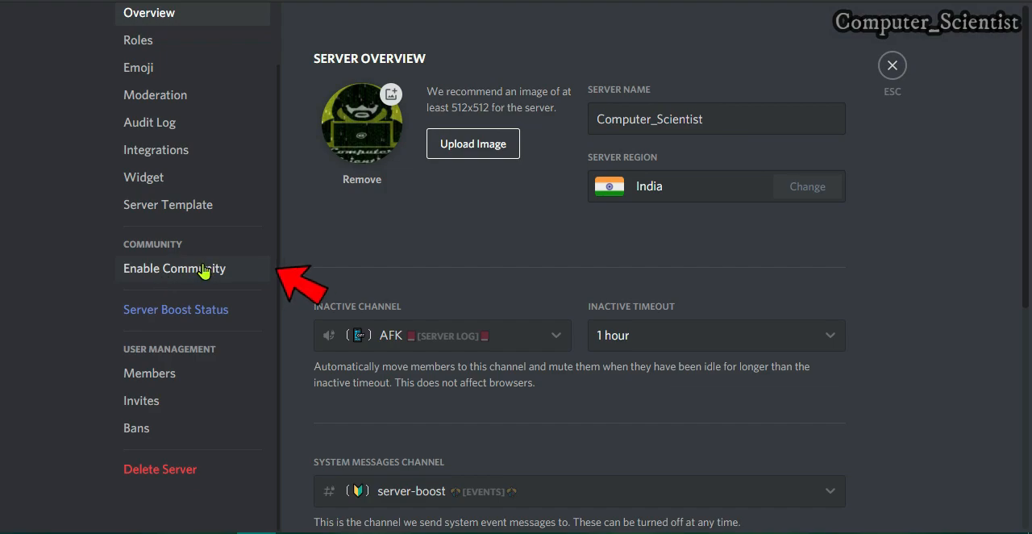
pyautogui.click(174, 268)
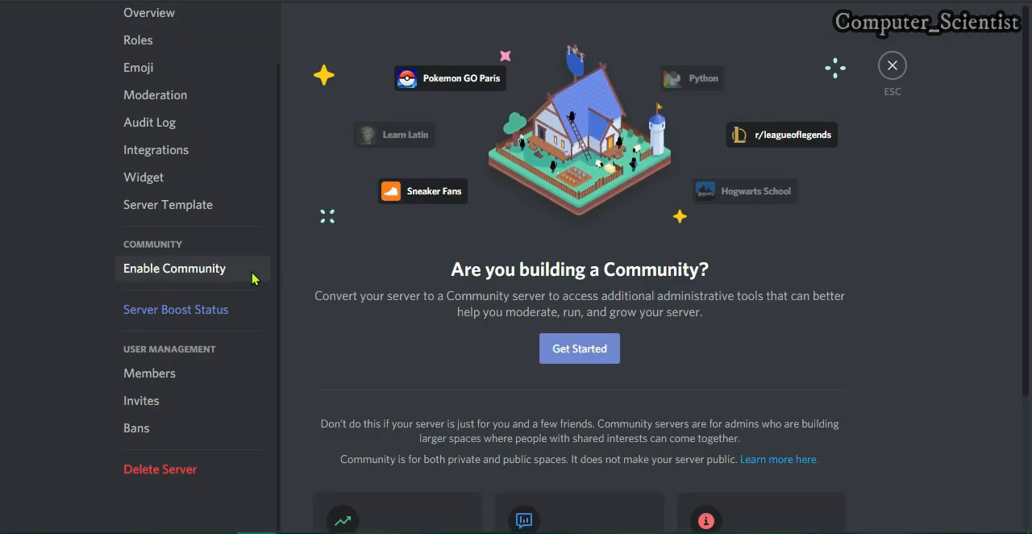
pyautogui.click(580, 349)
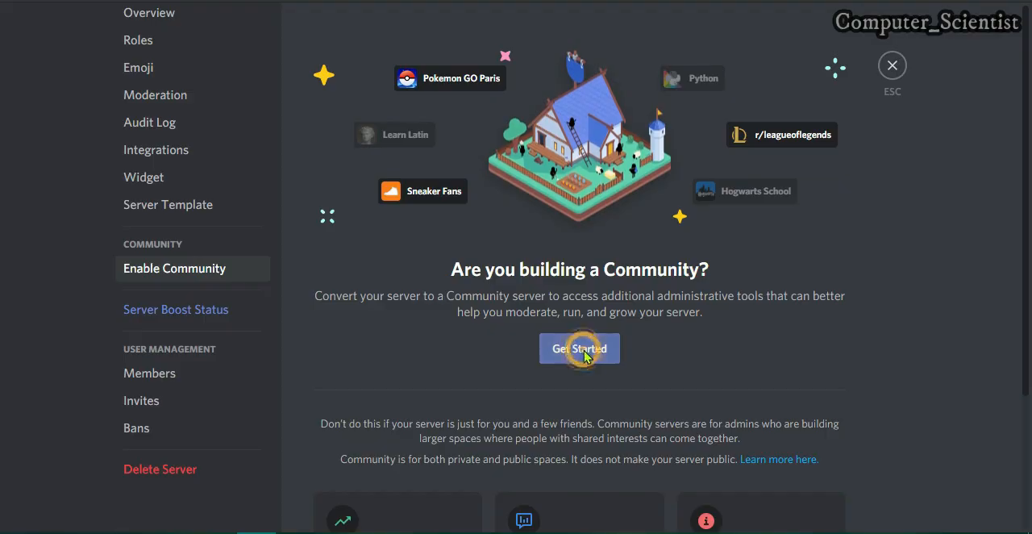
# Step: Launch the Community setup wizard and enable scanning media content from all members
pyautogui.click(579, 349)
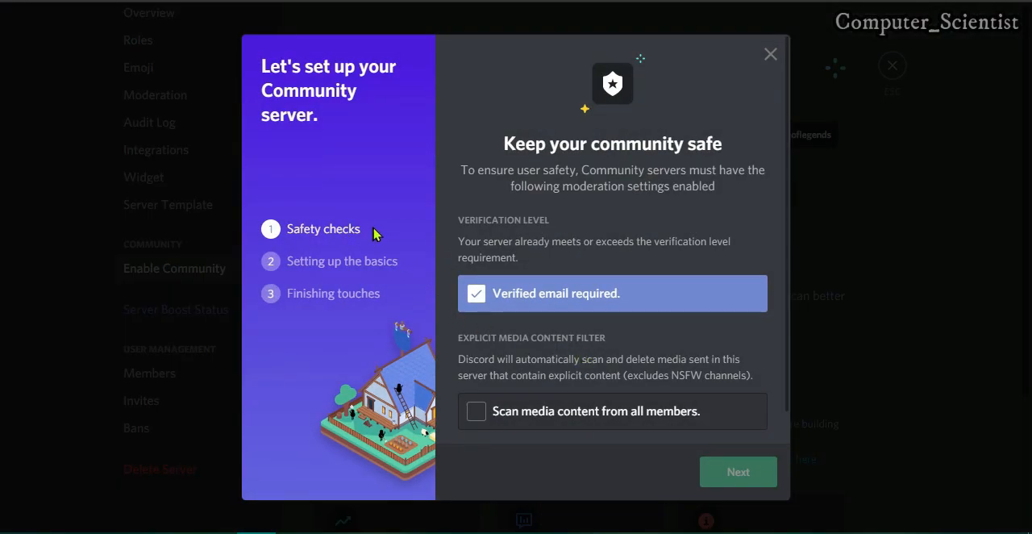
pyautogui.moveTo(626, 289)
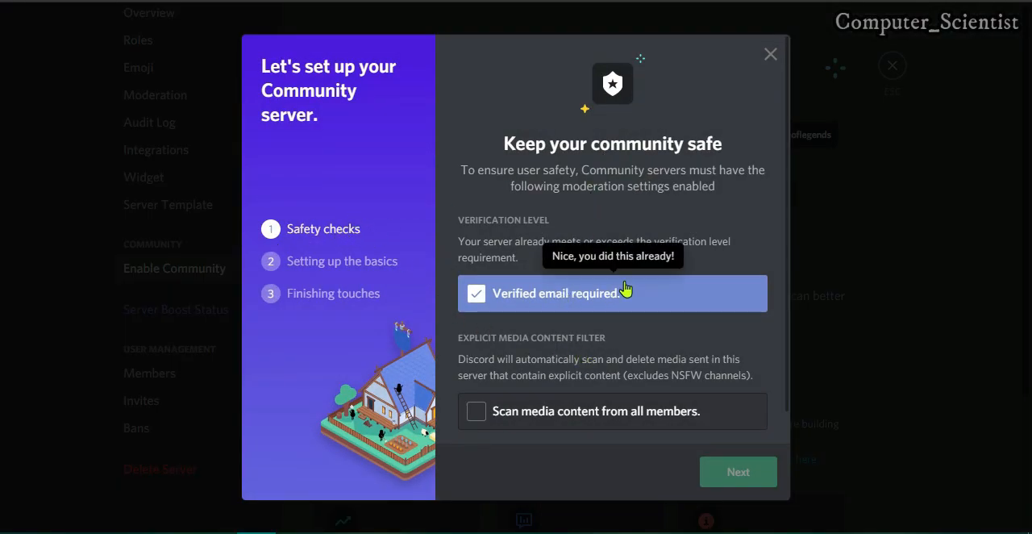
pyautogui.click(475, 411)
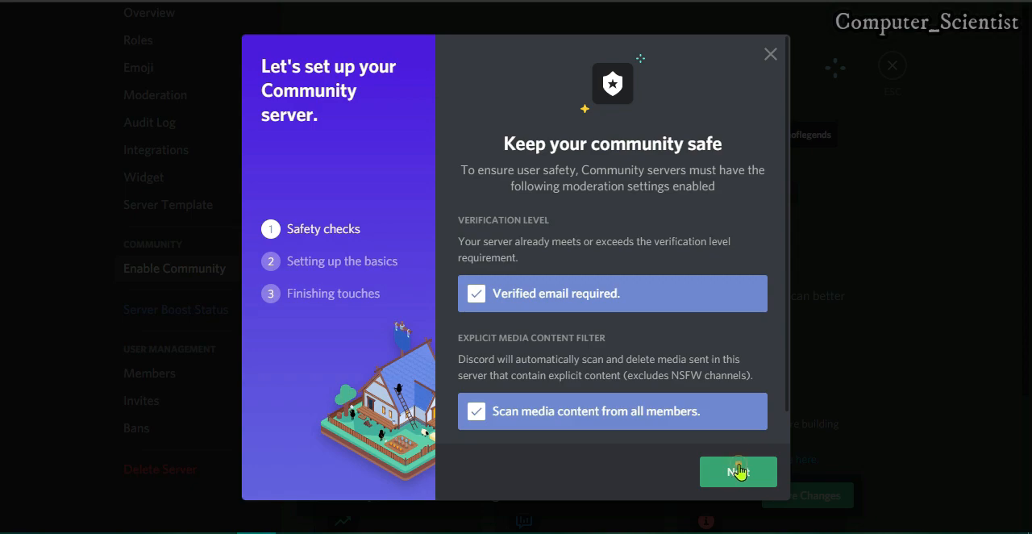
# Step: In the basics step, pick #rules as rules channel and search 'CO' for updates channel
pyautogui.click(738, 471)
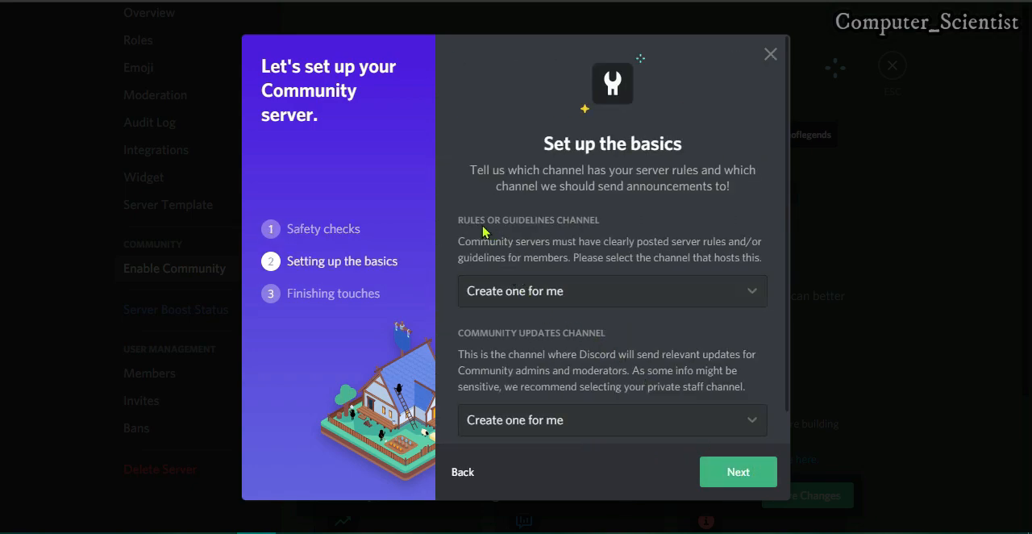
pyautogui.click(611, 290)
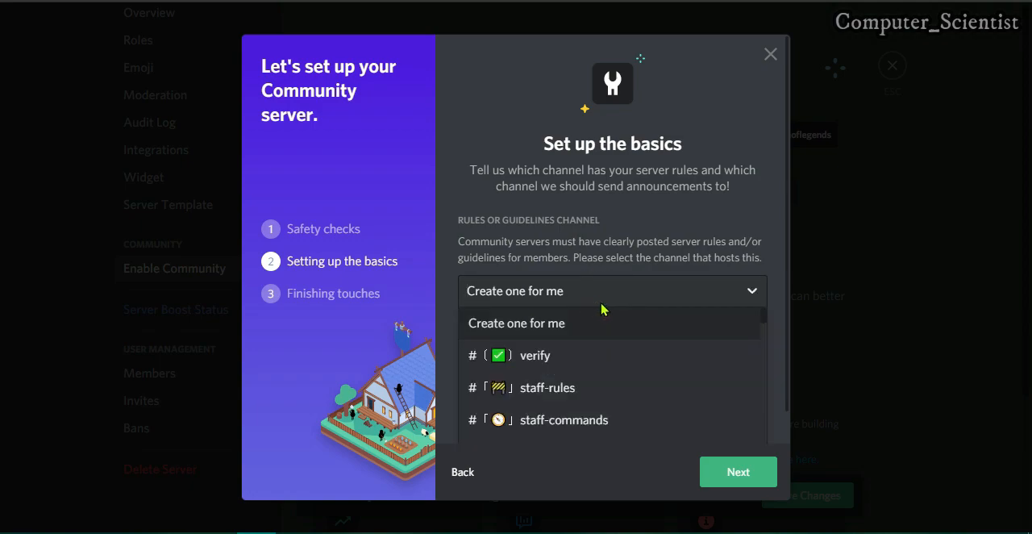
pyautogui.write('rule')
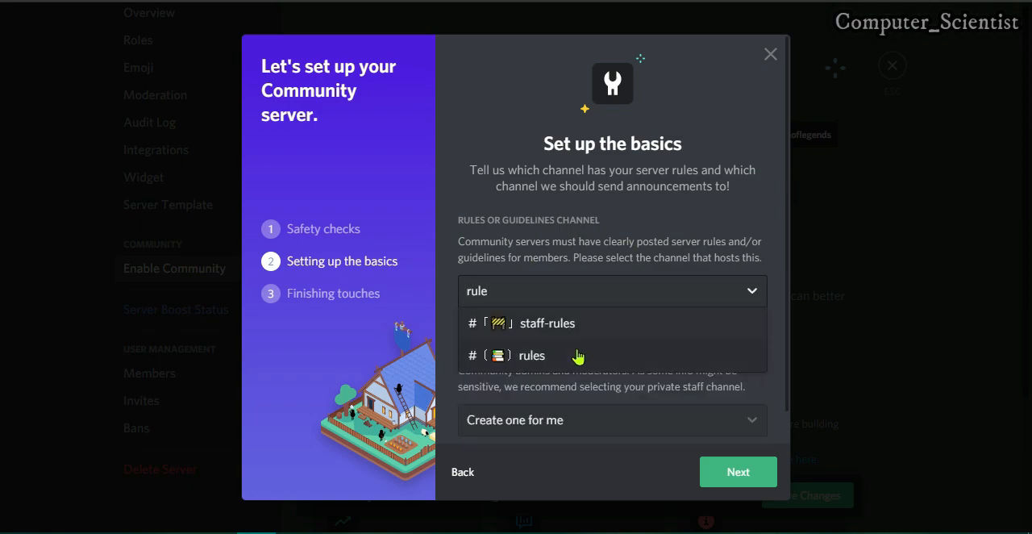
pyautogui.click(532, 356)
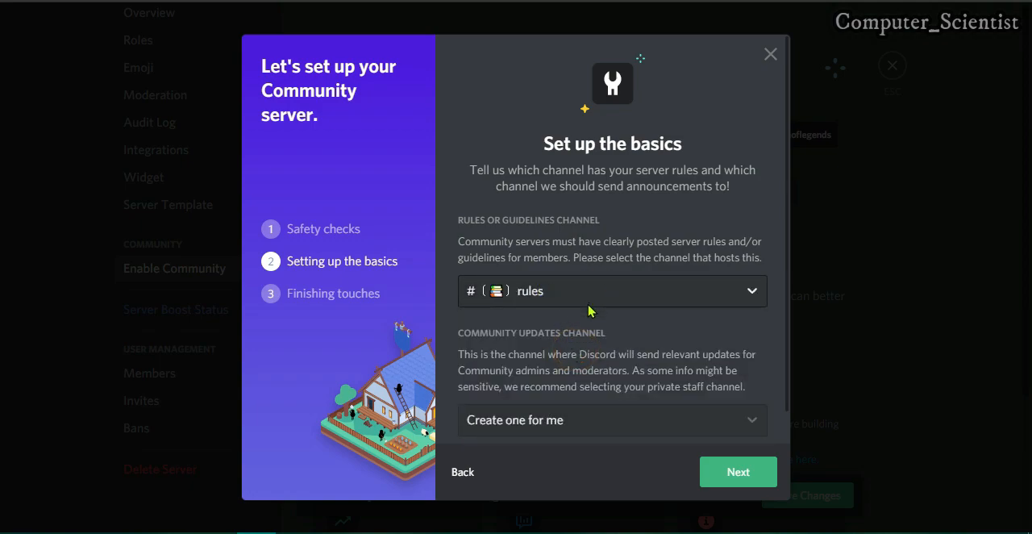
pyautogui.moveTo(590, 362)
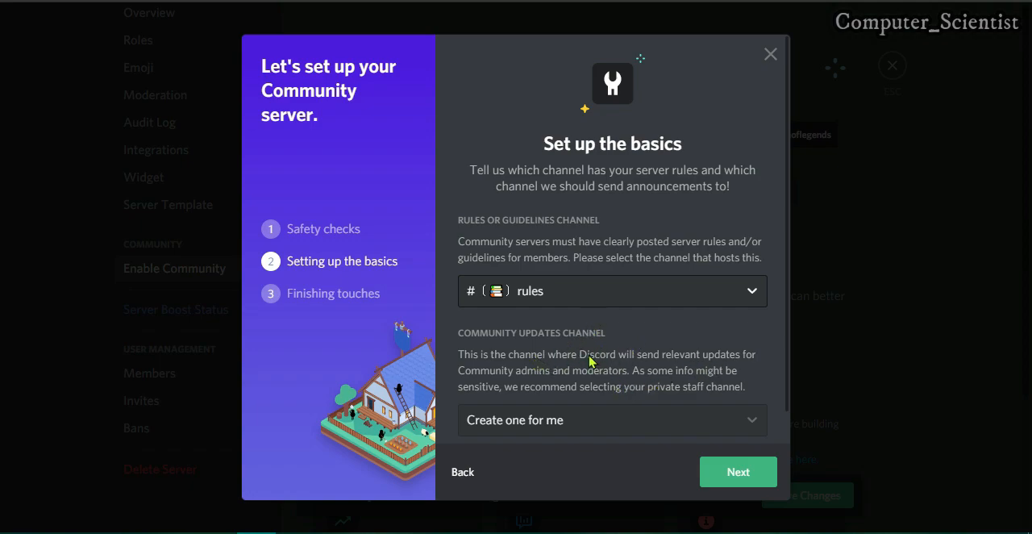
pyautogui.moveTo(643, 395)
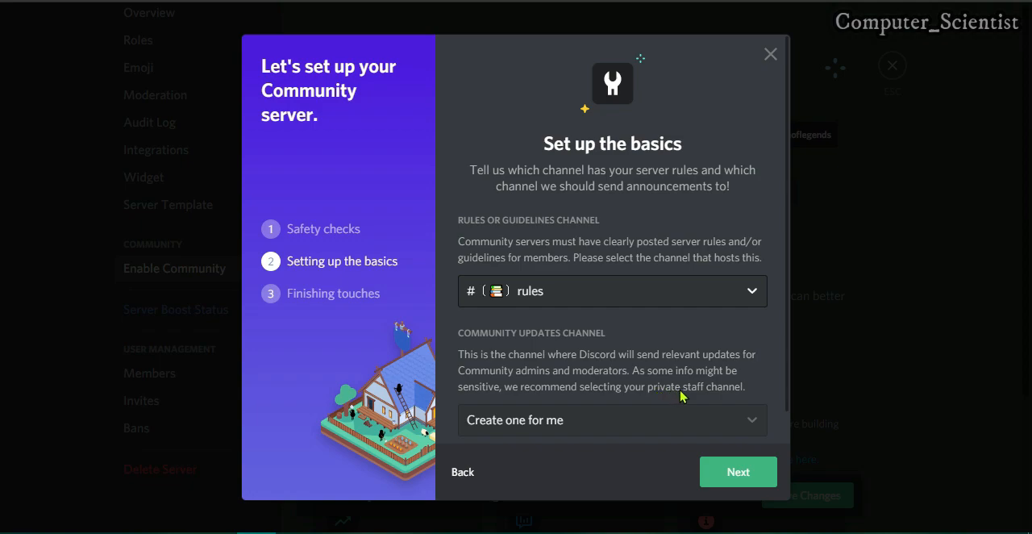
pyautogui.click(612, 420)
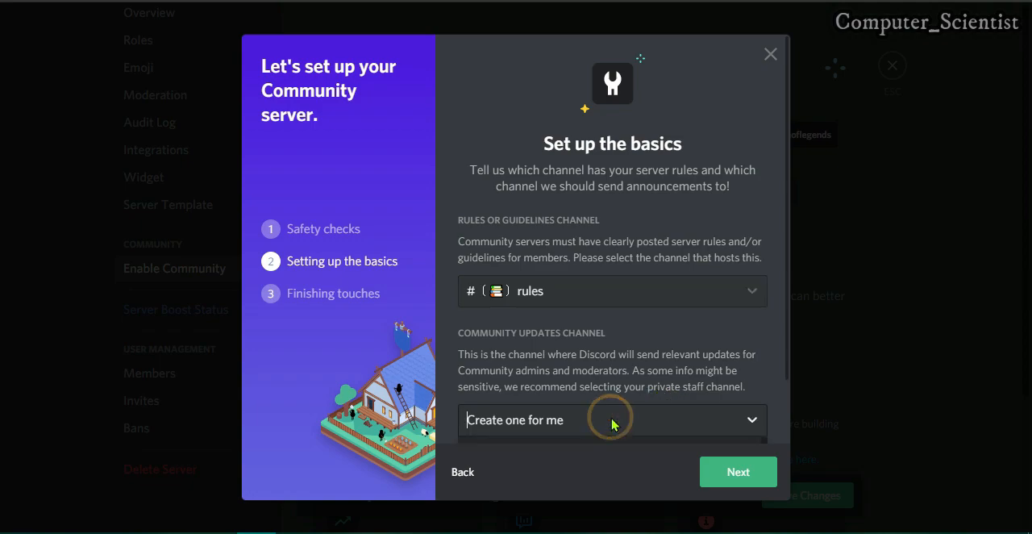
pyautogui.write('CO')
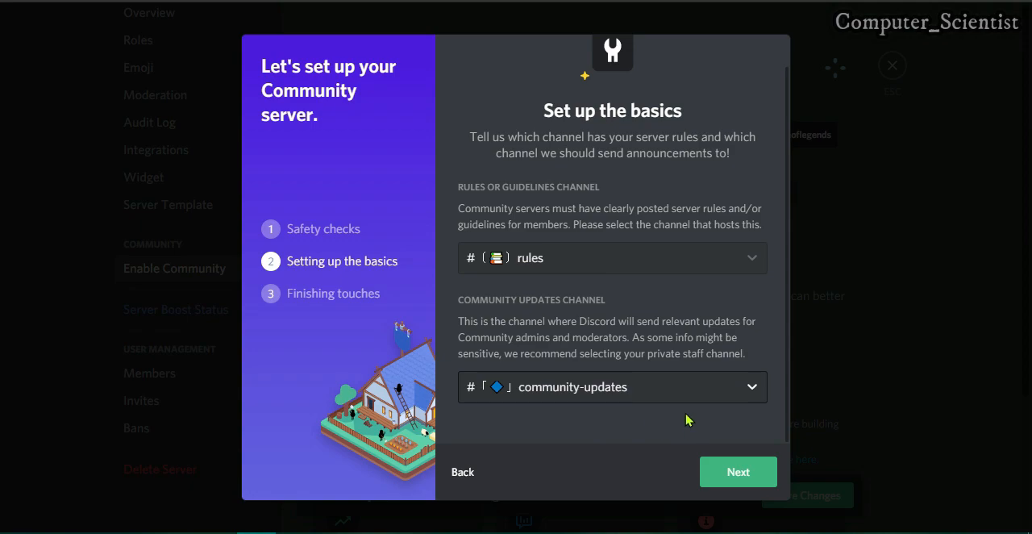
pyautogui.moveTo(728, 488)
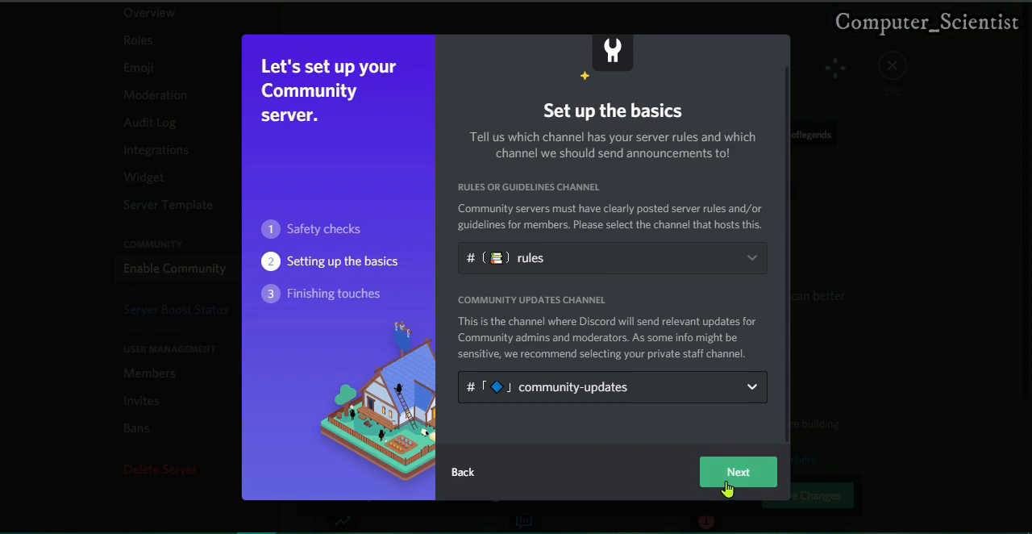
# Step: Read the Community Guidelines, tick 'I agree and understand', and finish Community setup
pyautogui.click(738, 471)
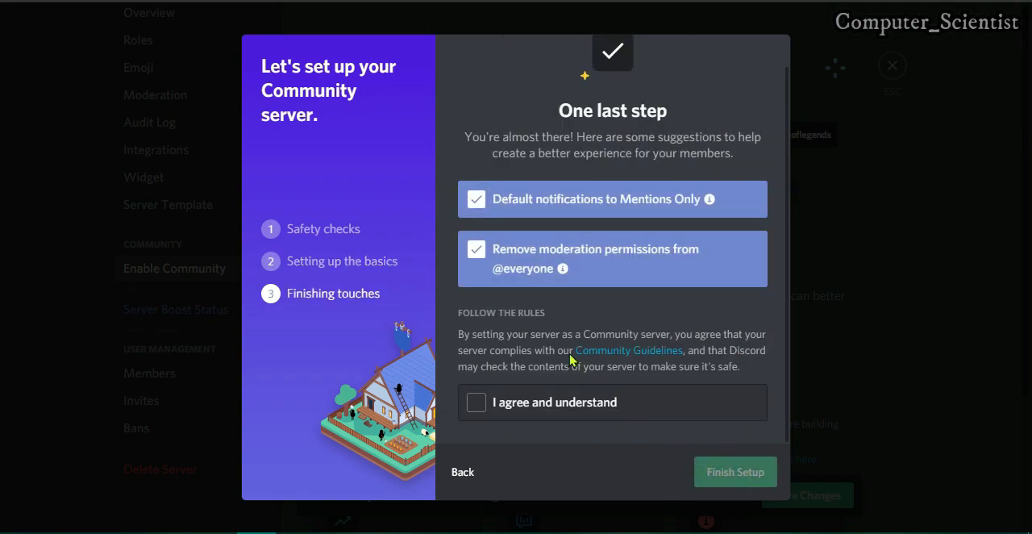
pyautogui.moveTo(579, 324)
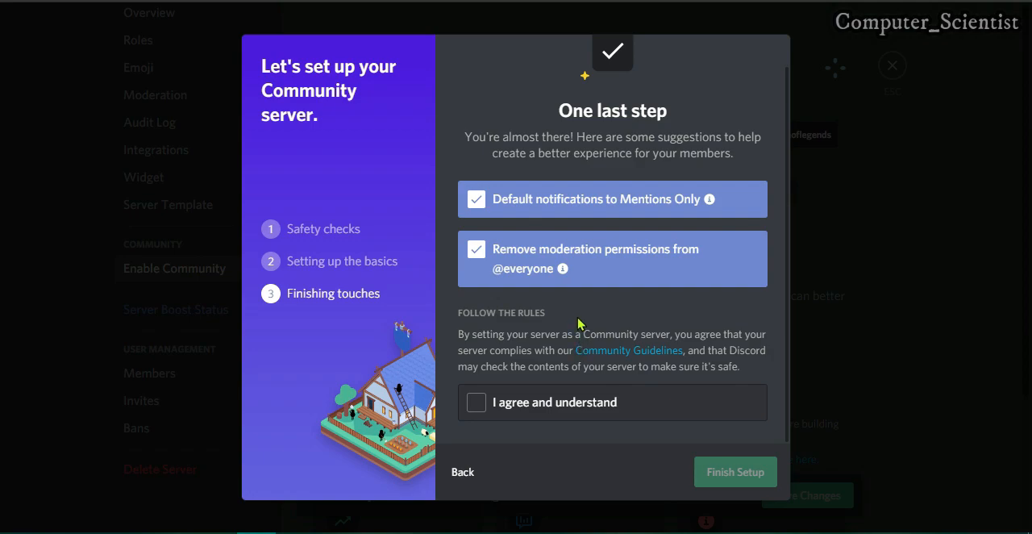
pyautogui.moveTo(710, 199)
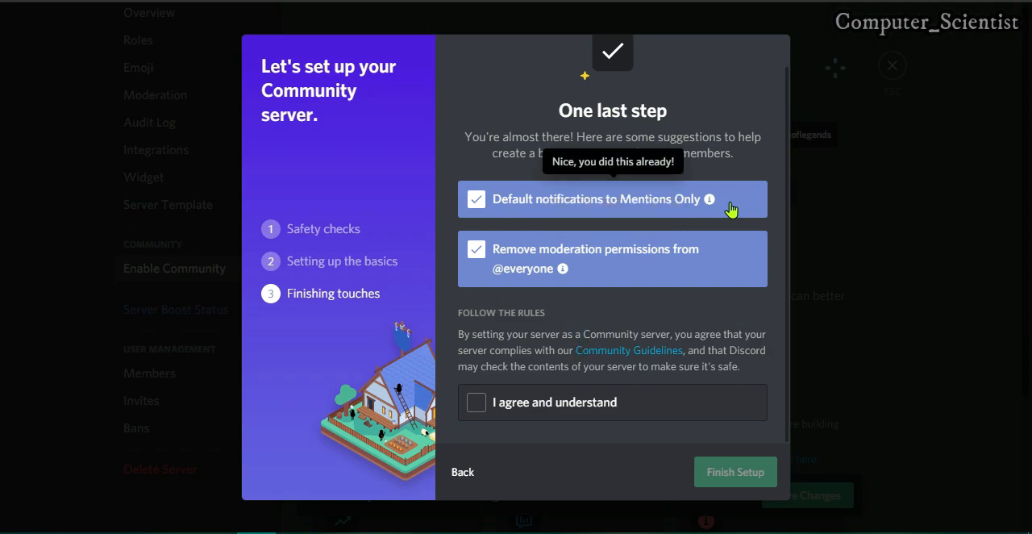
pyautogui.moveTo(712, 206)
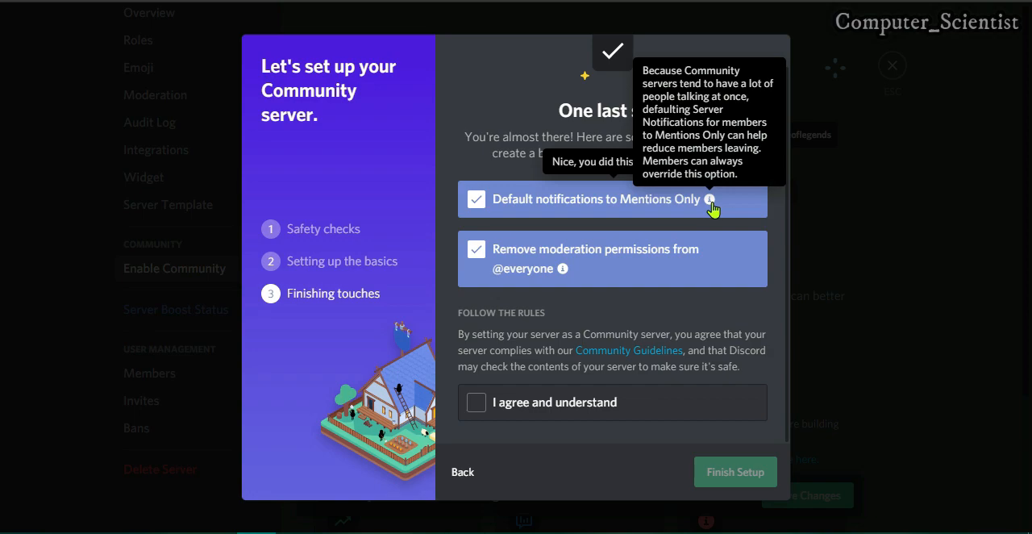
pyautogui.moveTo(708, 211)
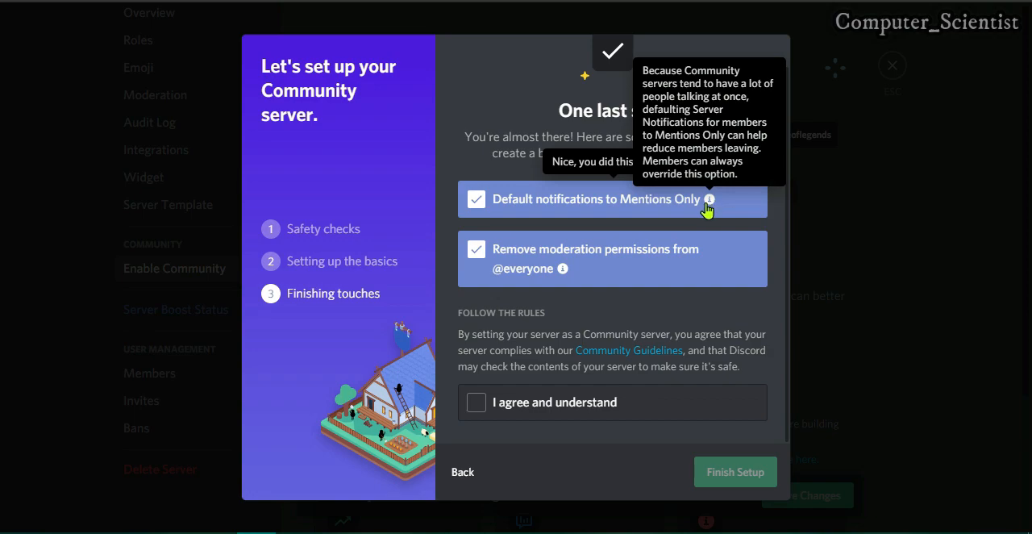
pyautogui.moveTo(562, 270)
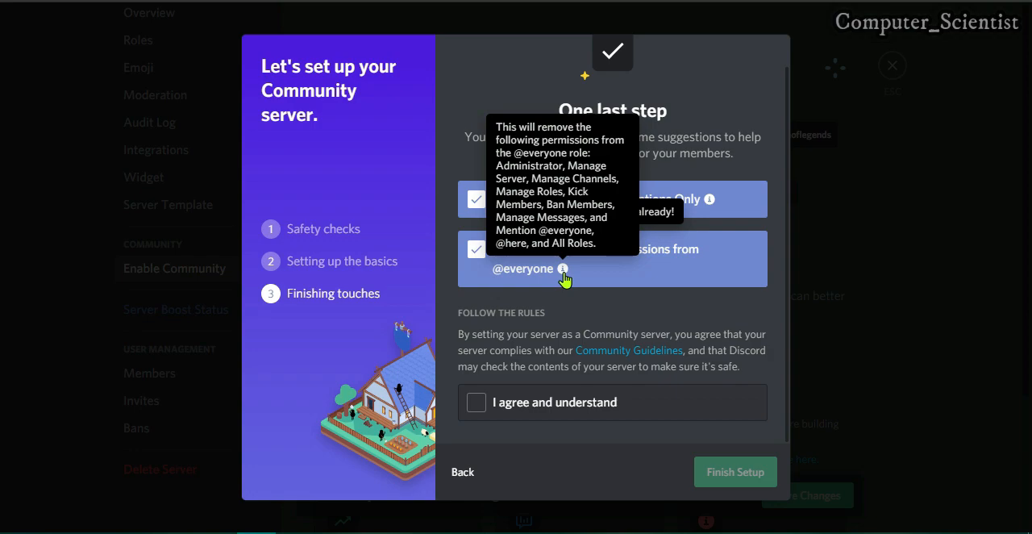
pyautogui.moveTo(489, 350)
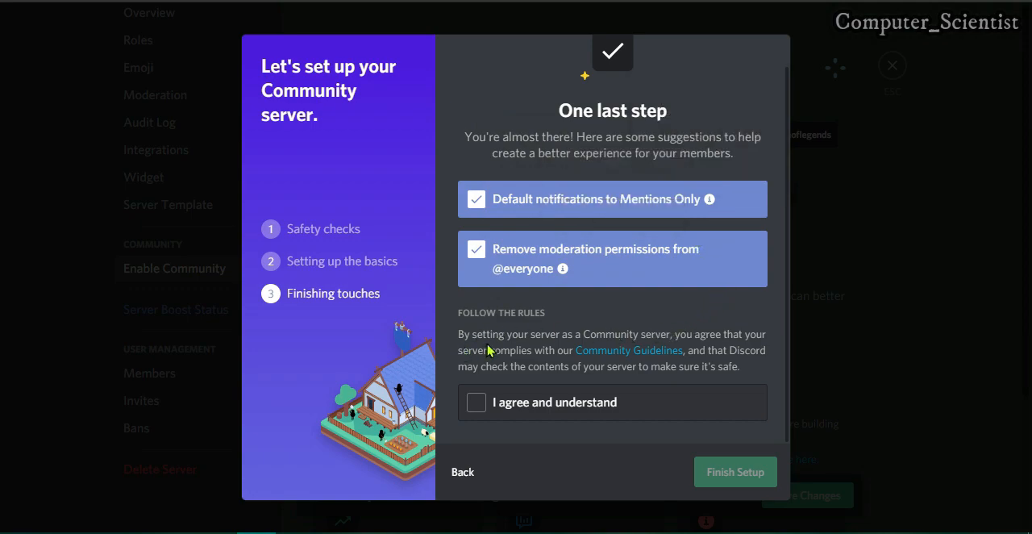
pyautogui.moveTo(683, 346)
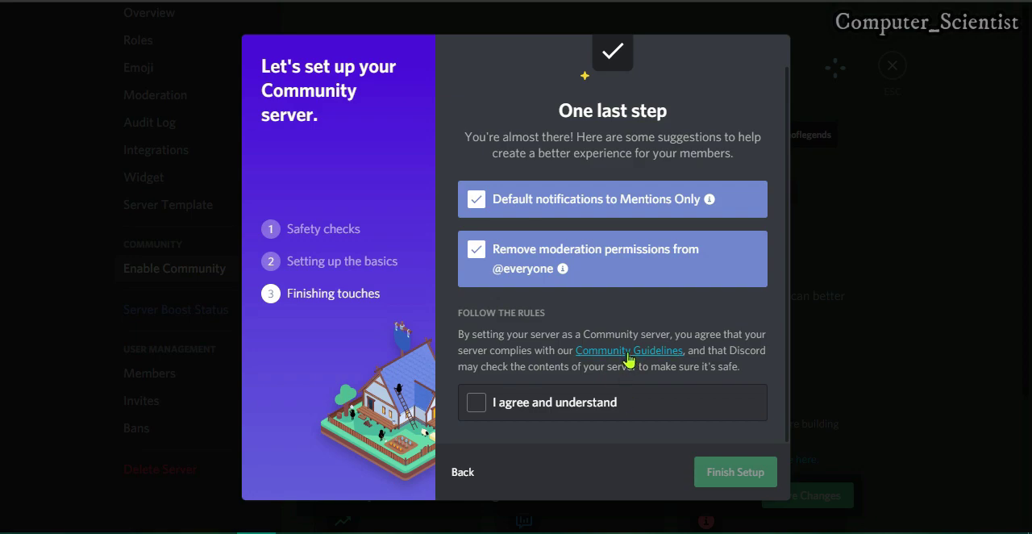
pyautogui.moveTo(623, 368)
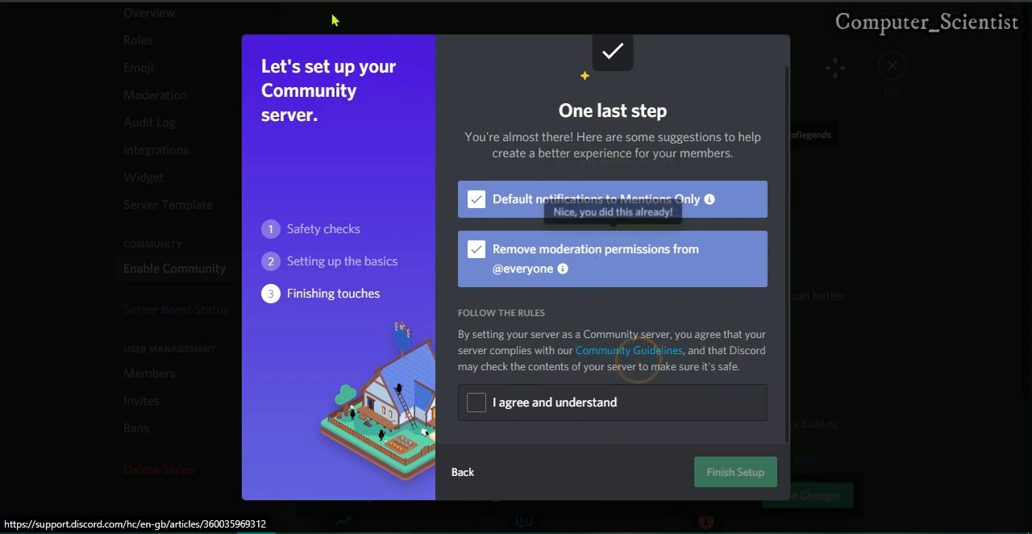
pyautogui.click(629, 350)
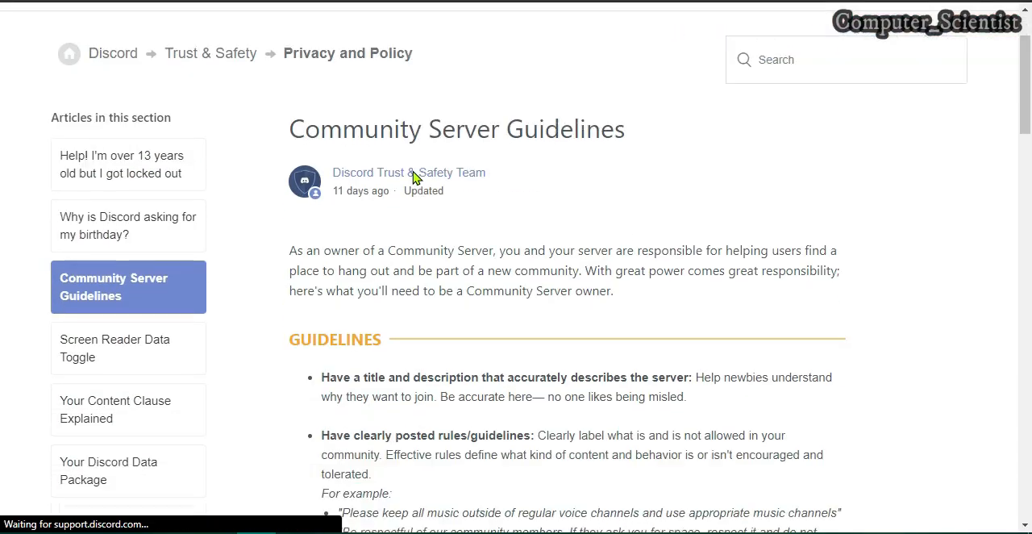
pyautogui.scroll(-3)
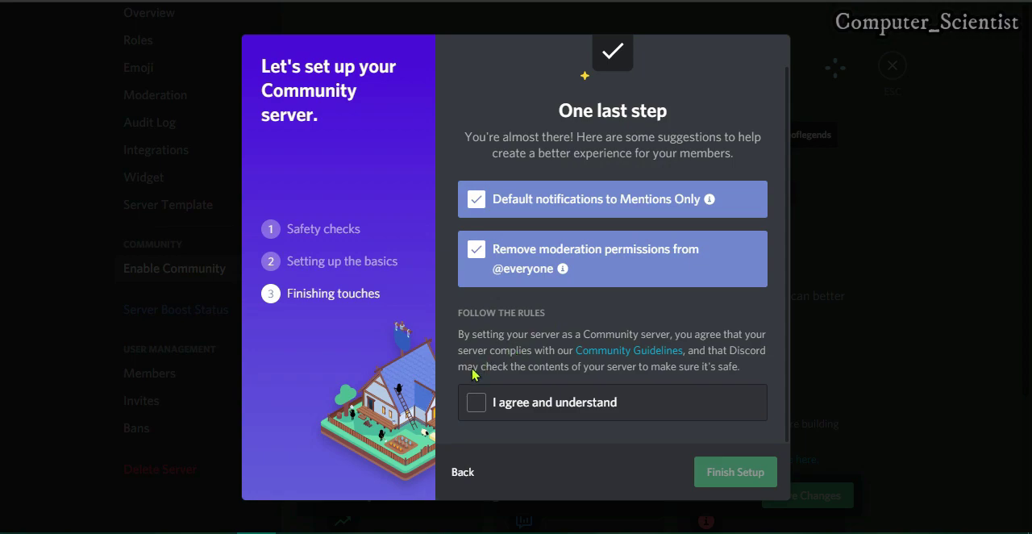
pyautogui.moveTo(476, 410)
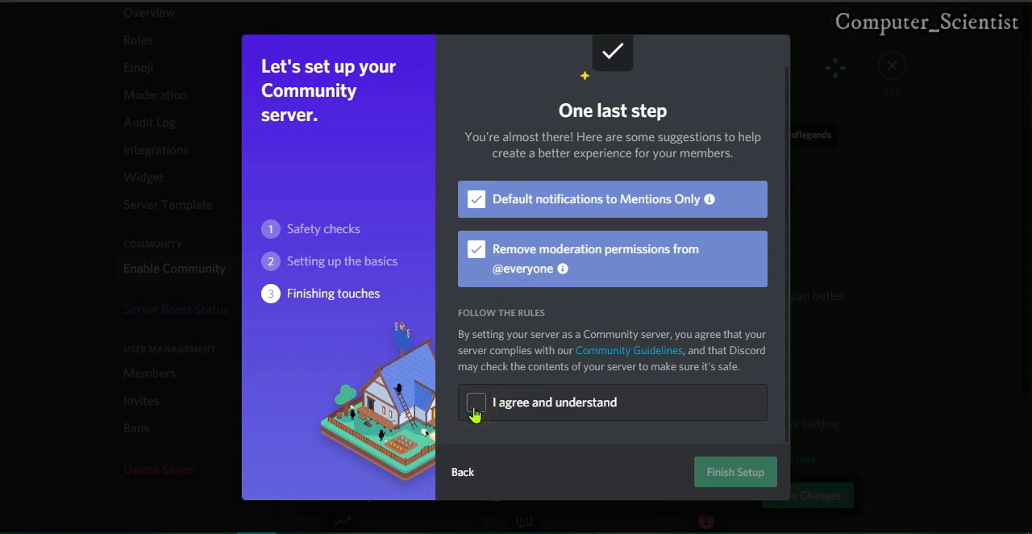
pyautogui.click(475, 403)
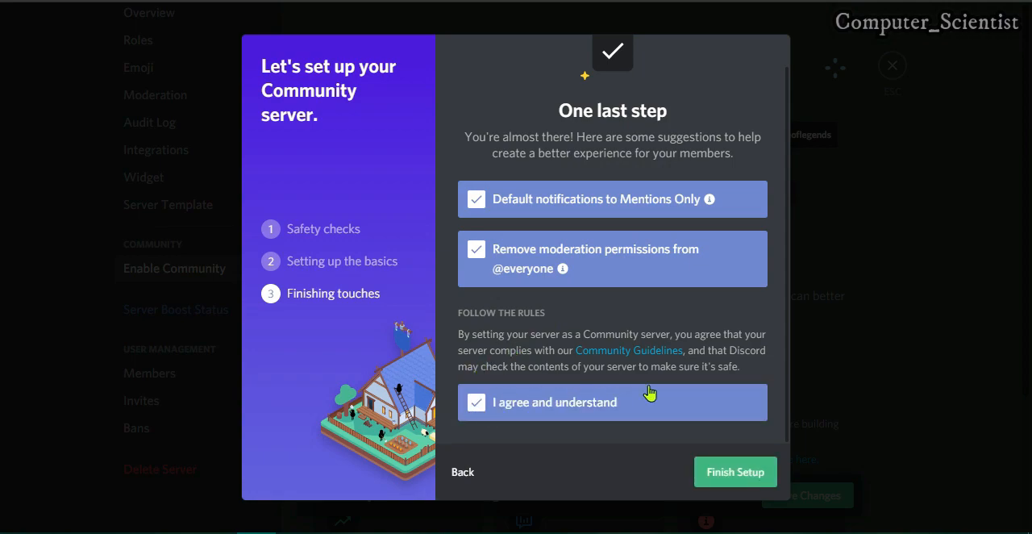
pyautogui.click(736, 471)
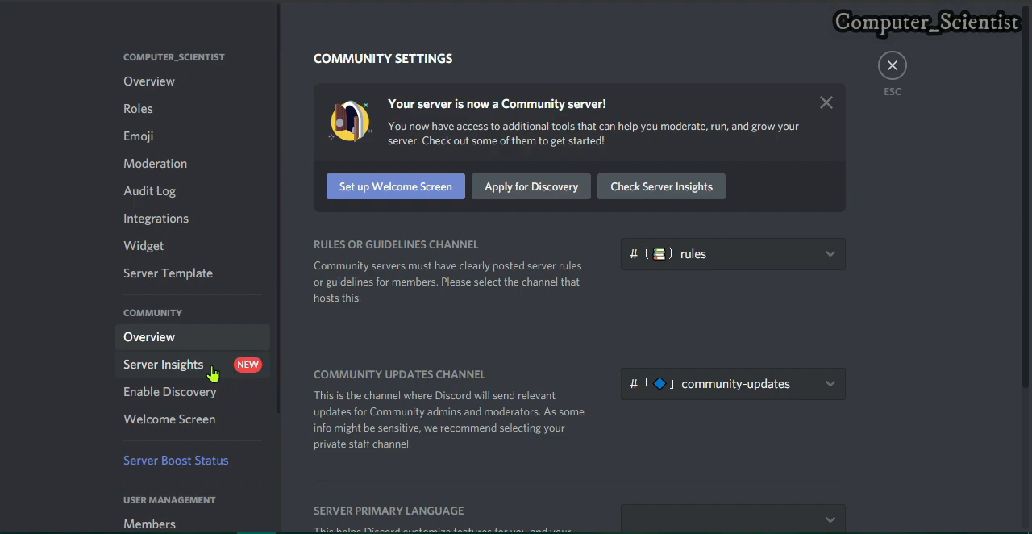
# Step: Browse Announcement Channels metrics on the Server Insights site, then close server settings
pyautogui.click(163, 365)
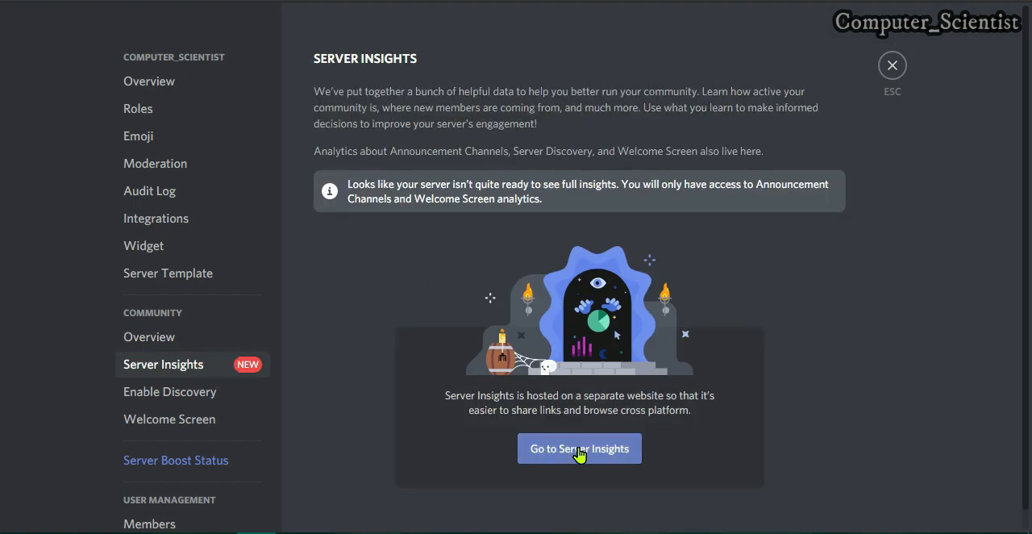
pyautogui.click(579, 449)
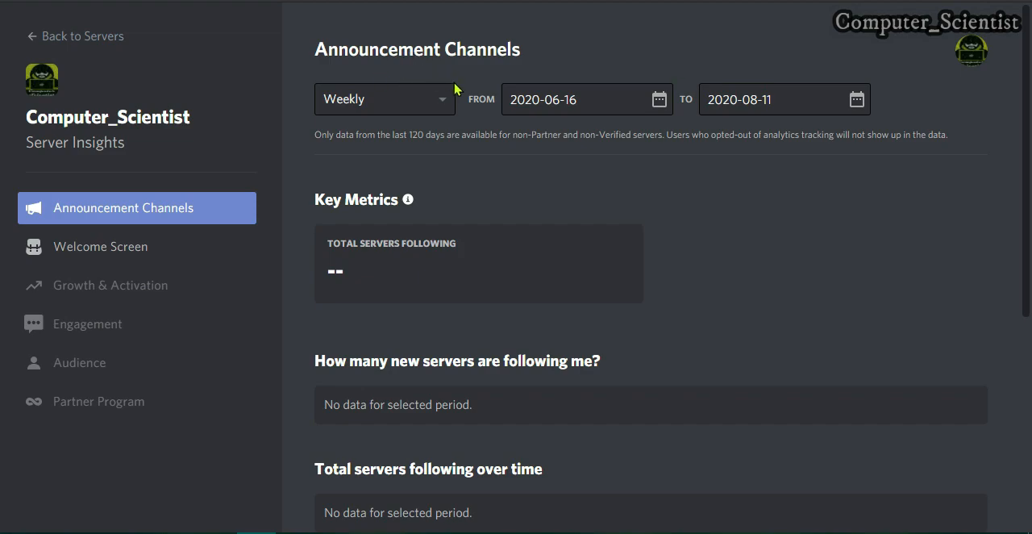
pyautogui.scroll(-3)
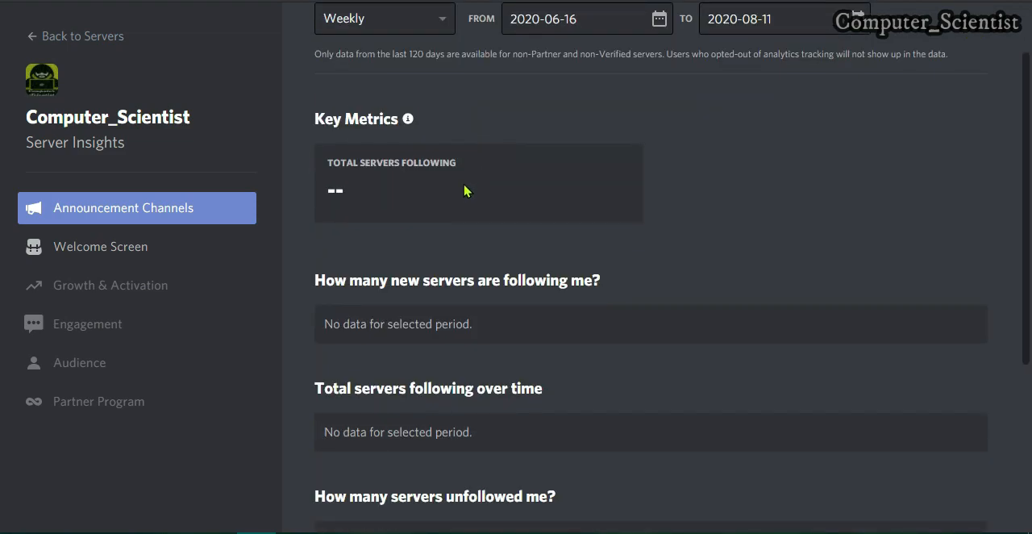
pyautogui.scroll(-3)
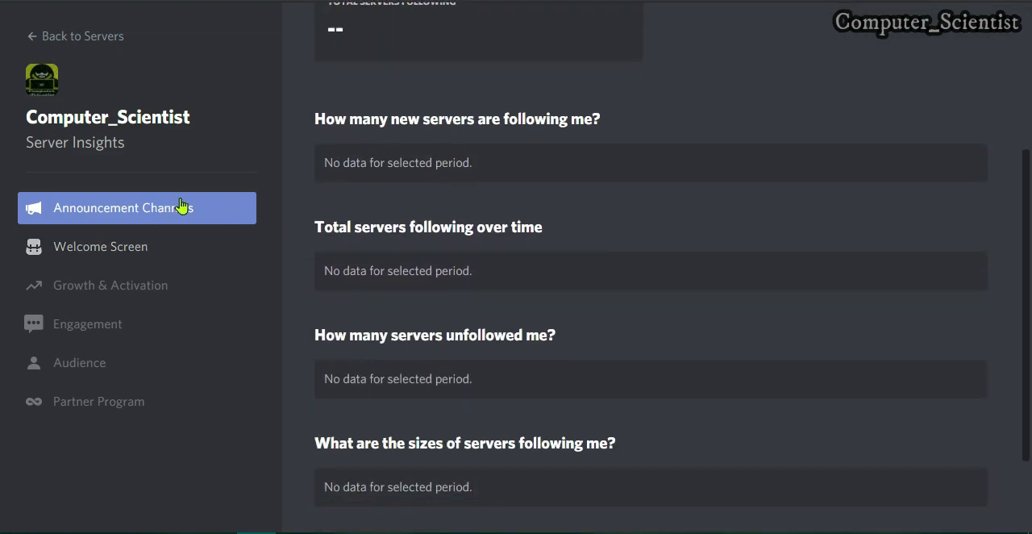
pyautogui.scroll(3)
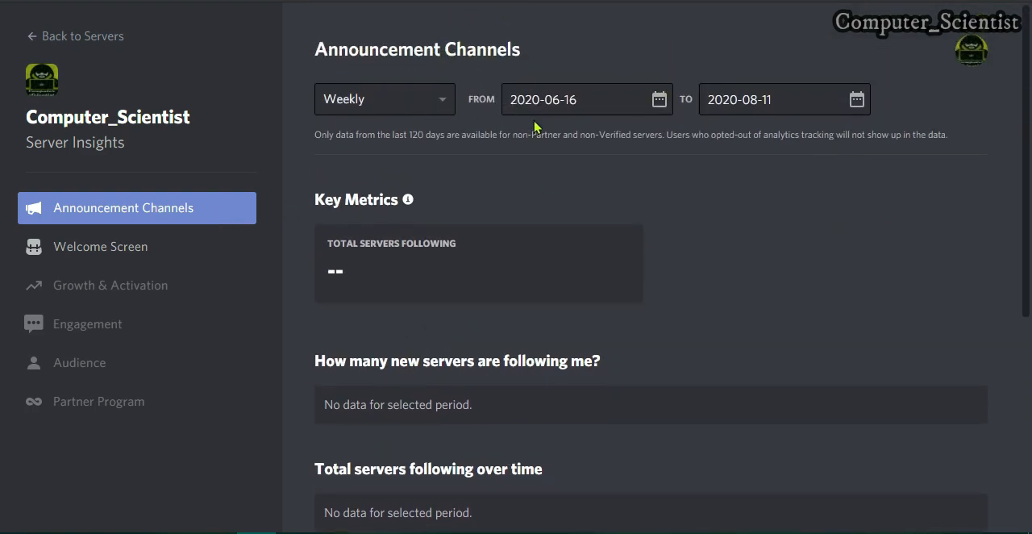
pyautogui.moveTo(457, 124)
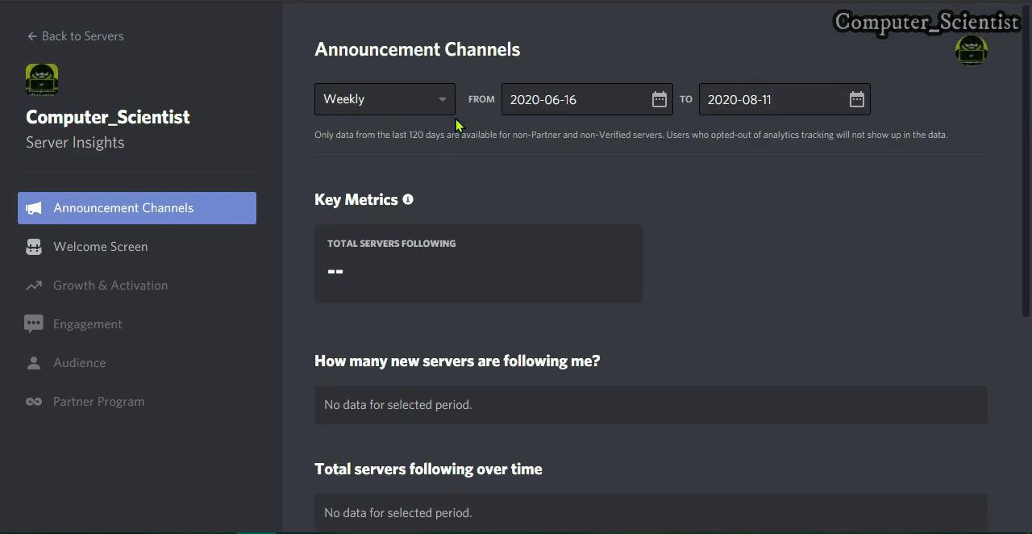
pyautogui.scroll(-3)
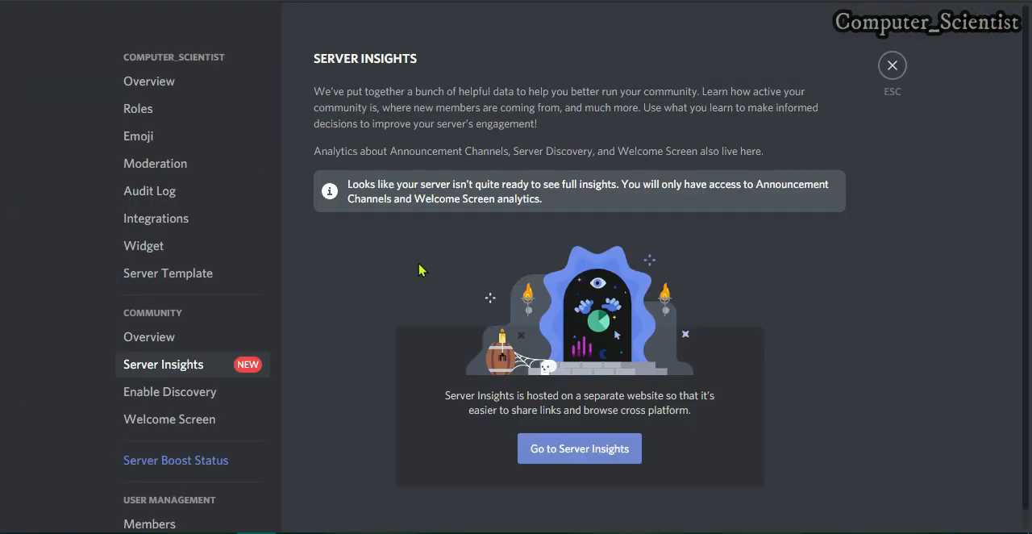
pyautogui.click(892, 64)
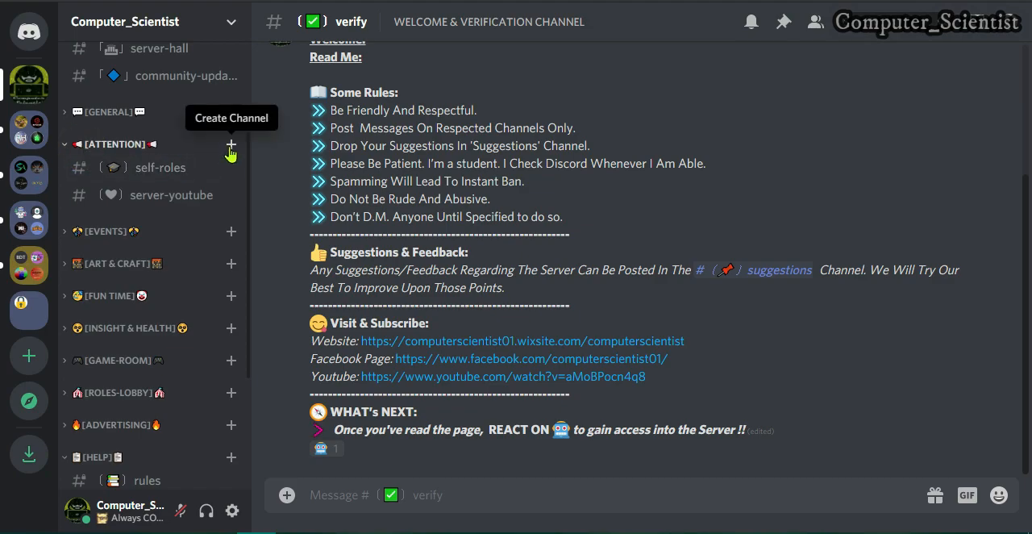
# Step: Create a '📢 announcements' announcement channel in the ATTENTION category
pyautogui.click(230, 145)
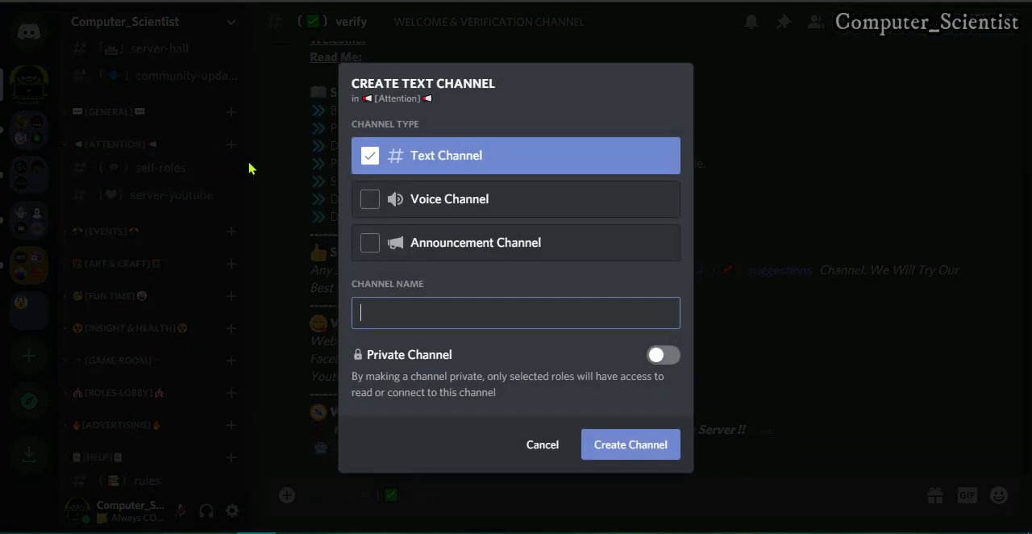
pyautogui.moveTo(450, 242)
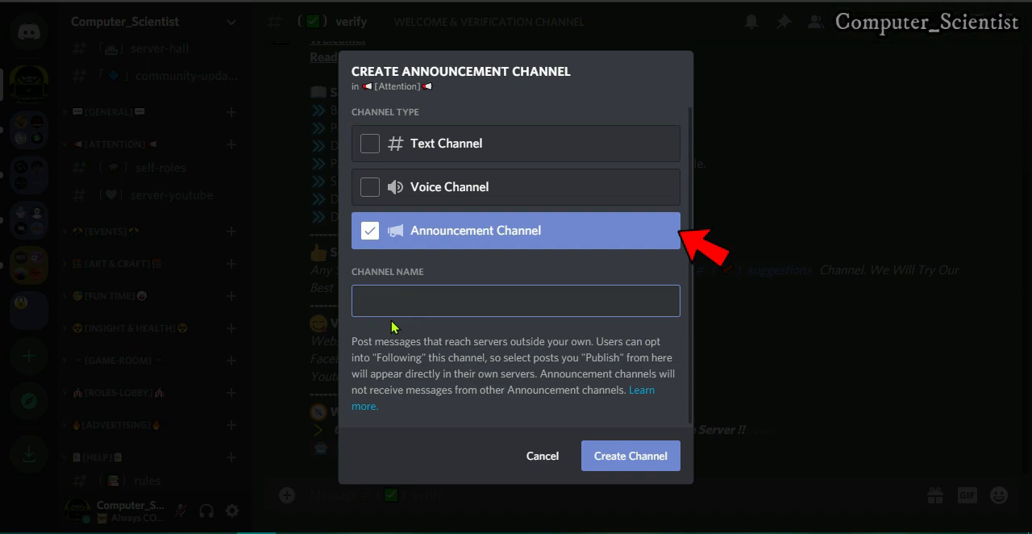
pyautogui.write('📢）')
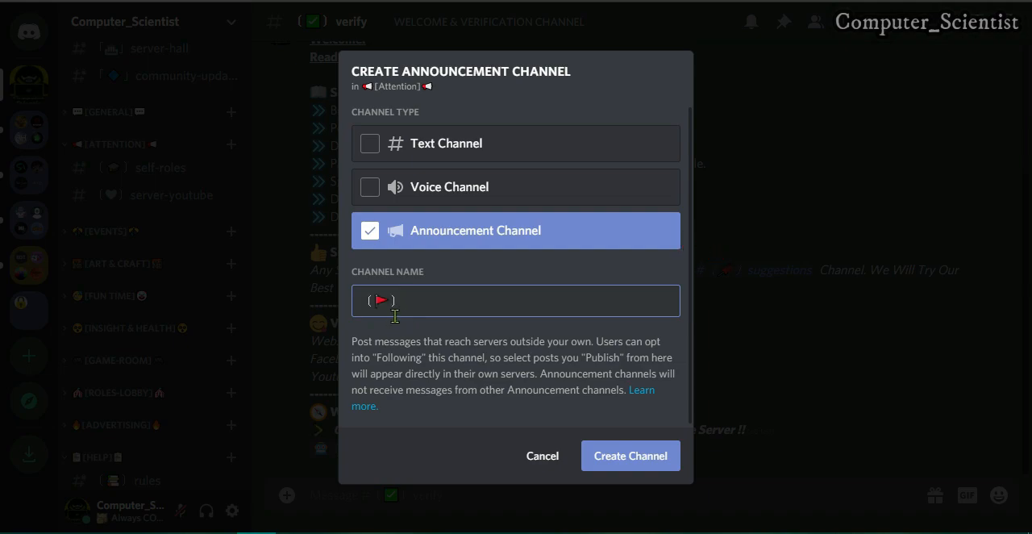
pyautogui.write('announcements')
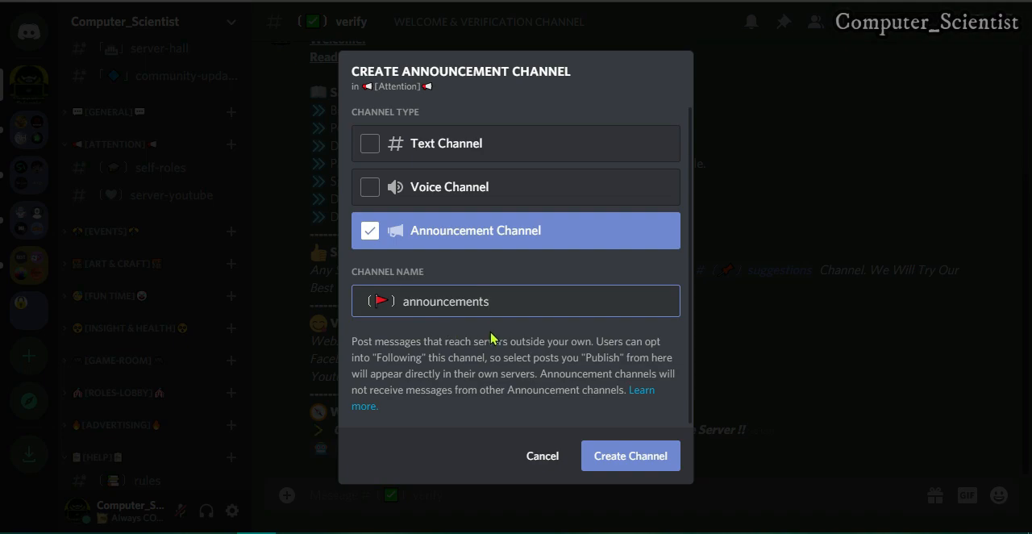
pyautogui.moveTo(619, 462)
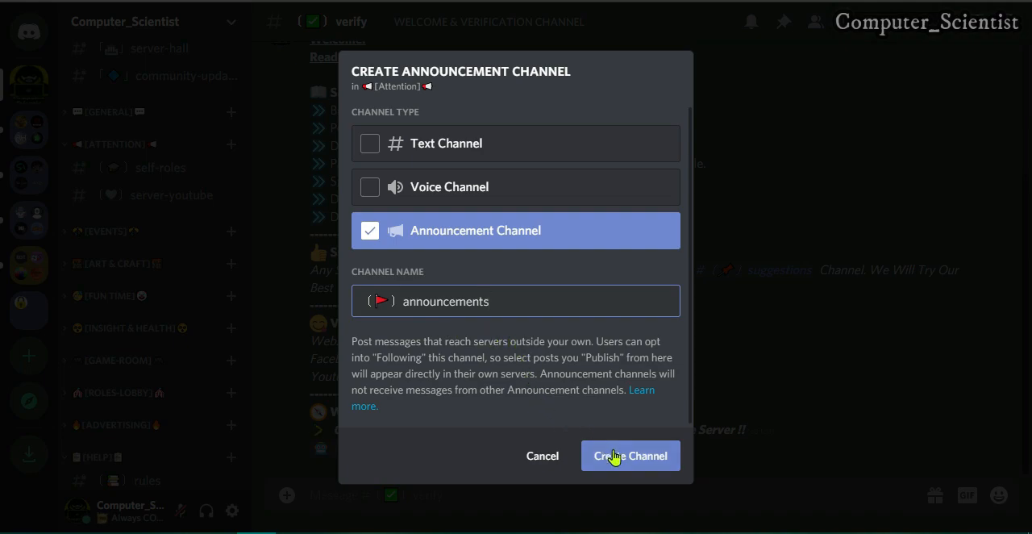
pyautogui.click(630, 455)
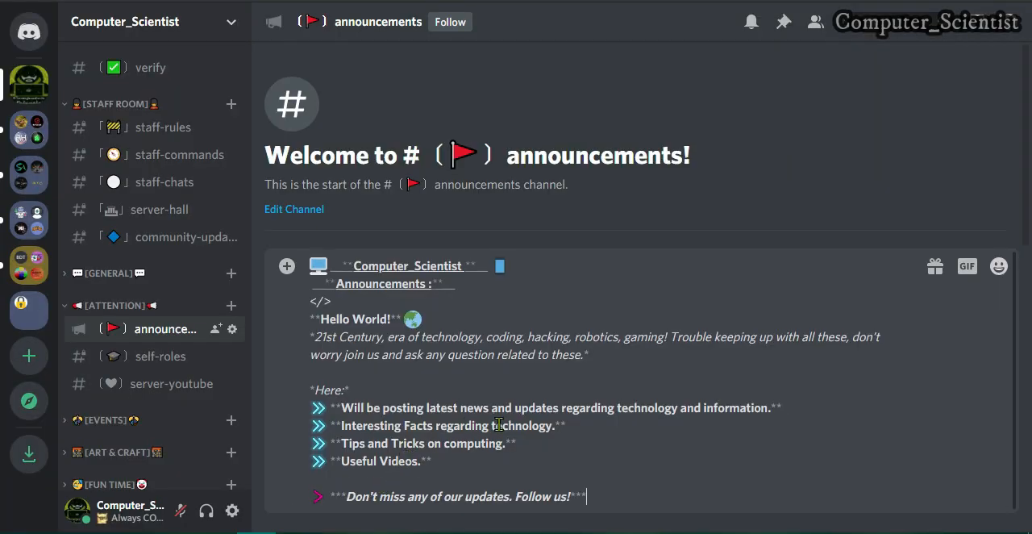
# Step: Send the Hello World announcement, then publish it and confirm
pyautogui.press('Enter')
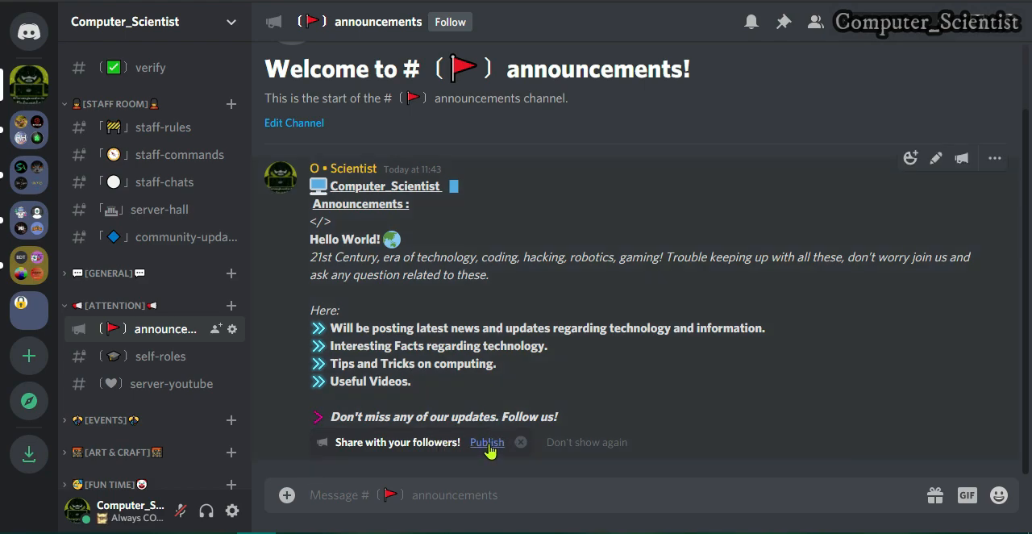
pyautogui.click(487, 442)
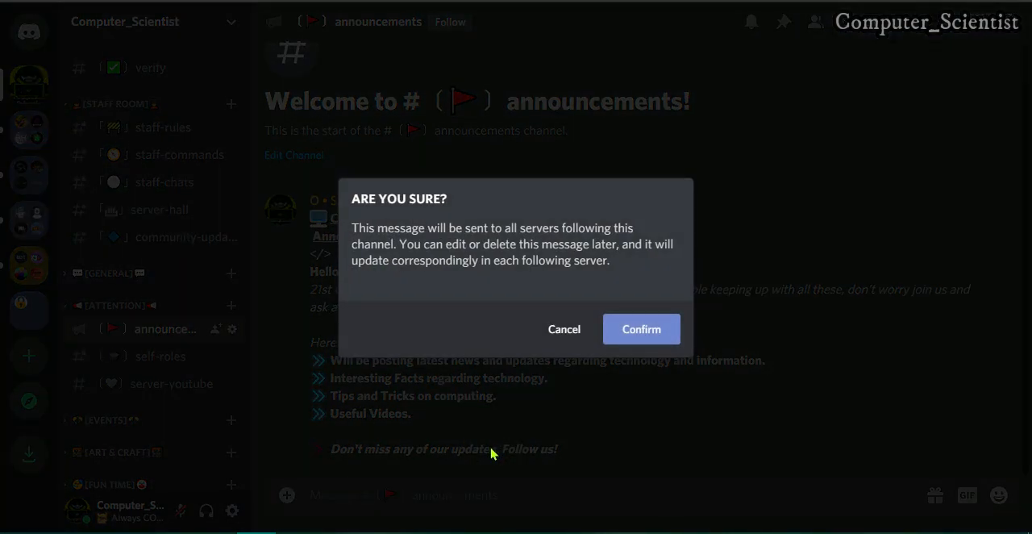
pyautogui.moveTo(483, 447)
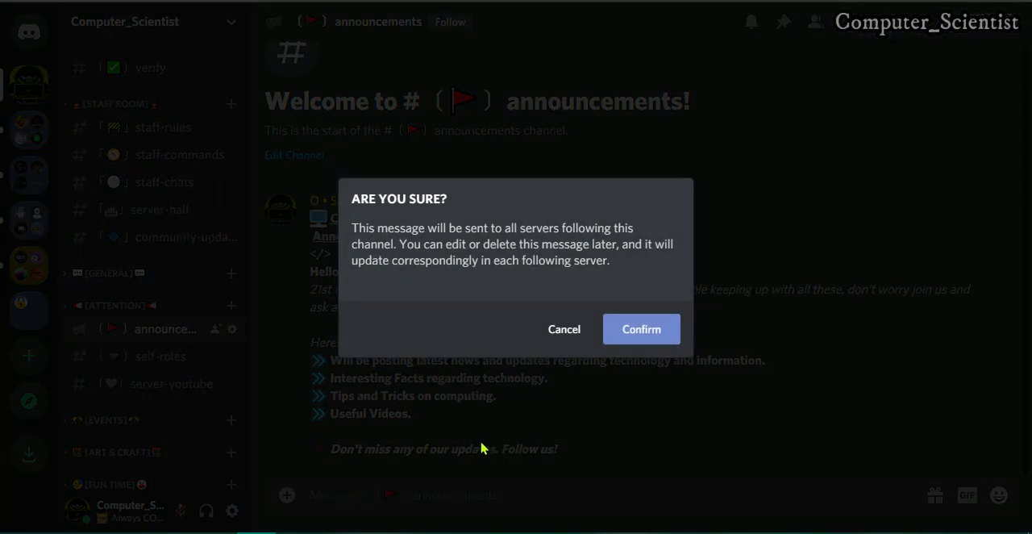
pyautogui.click(641, 329)
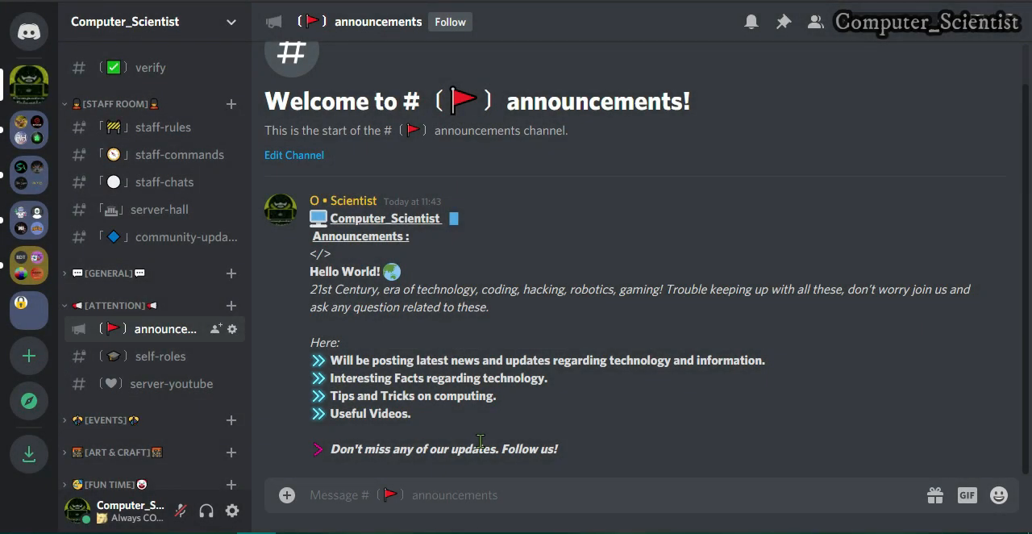
pyautogui.moveTo(481, 442)
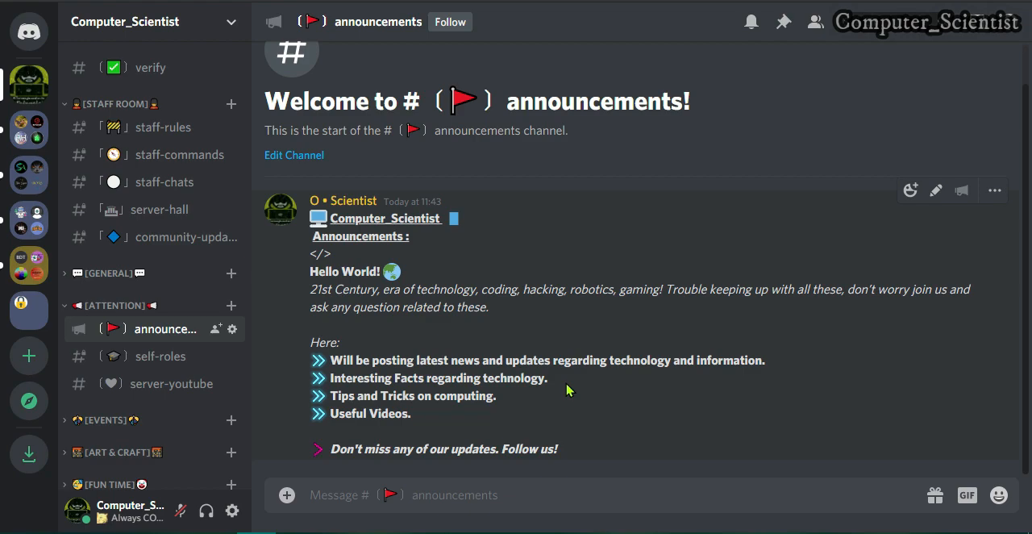
pyautogui.moveTo(575, 287)
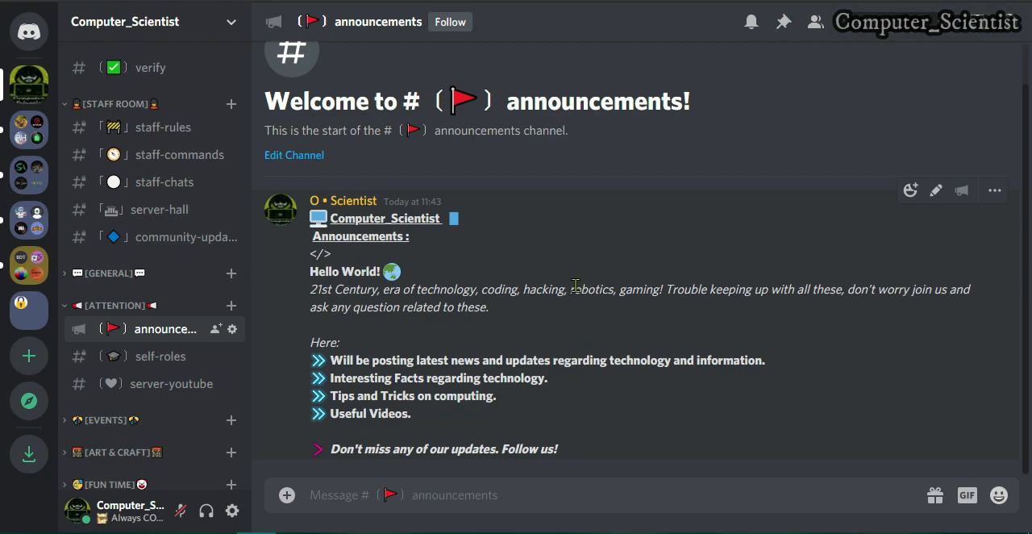
pyautogui.moveTo(974, 223)
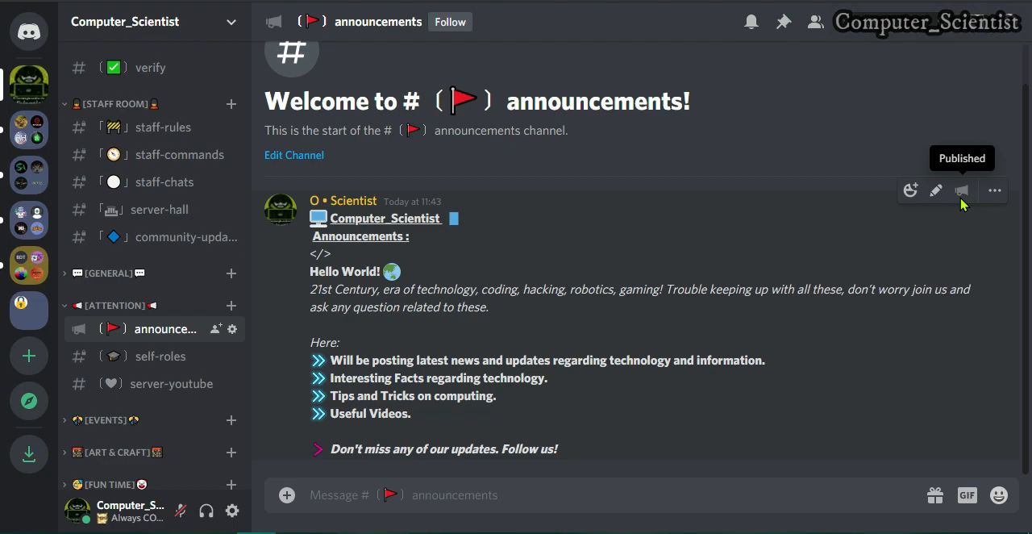
pyautogui.moveTo(955, 201)
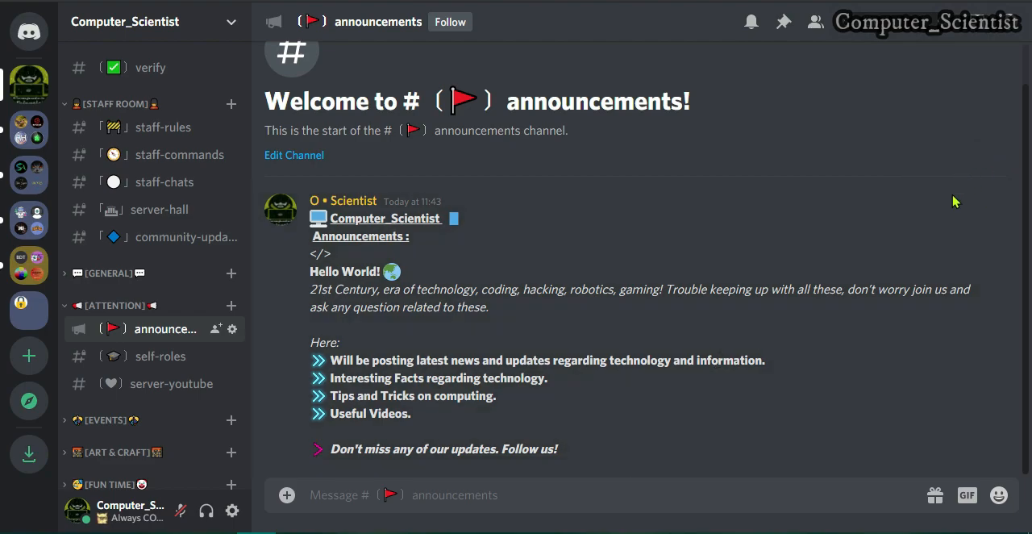
pyautogui.moveTo(961, 197)
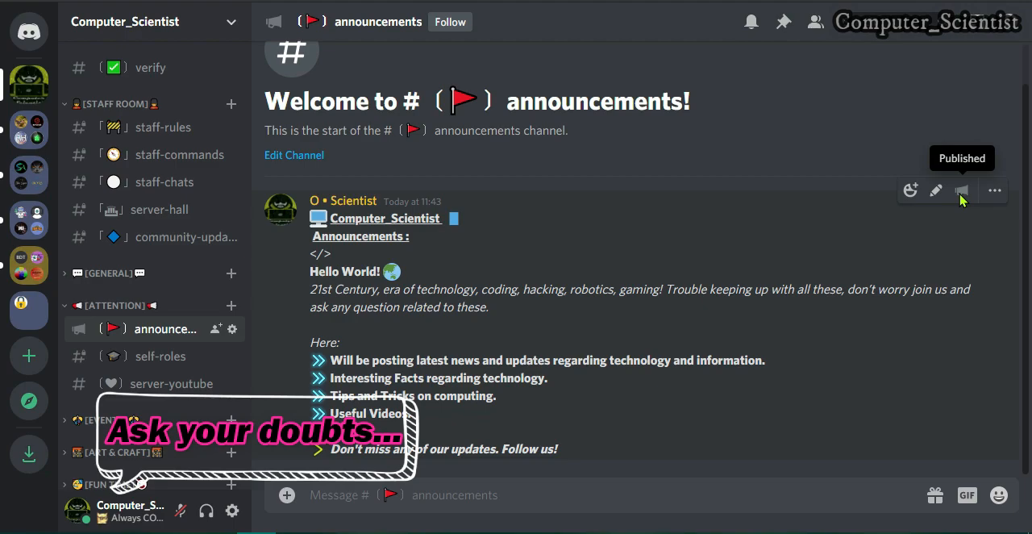
pyautogui.moveTo(936, 191)
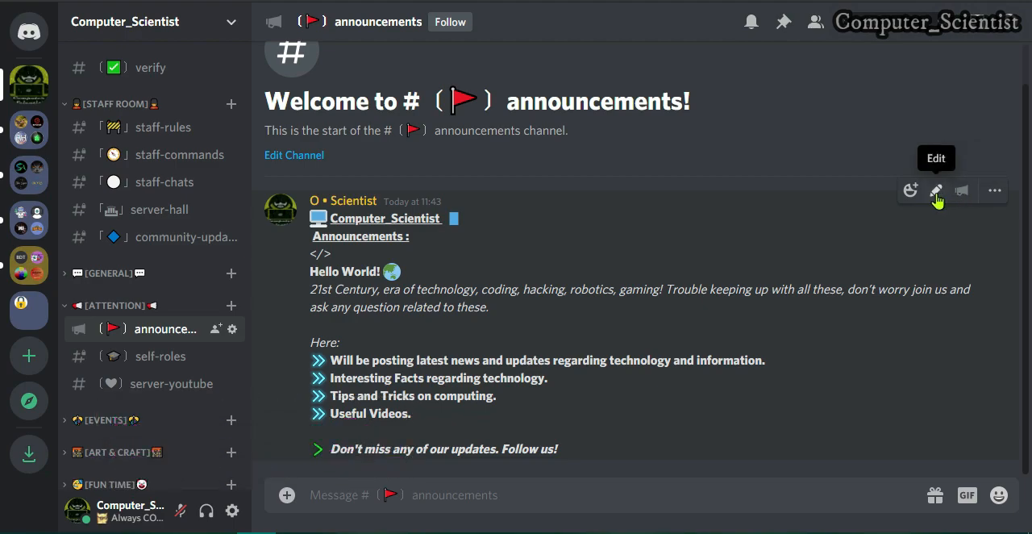
pyautogui.moveTo(594, 211)
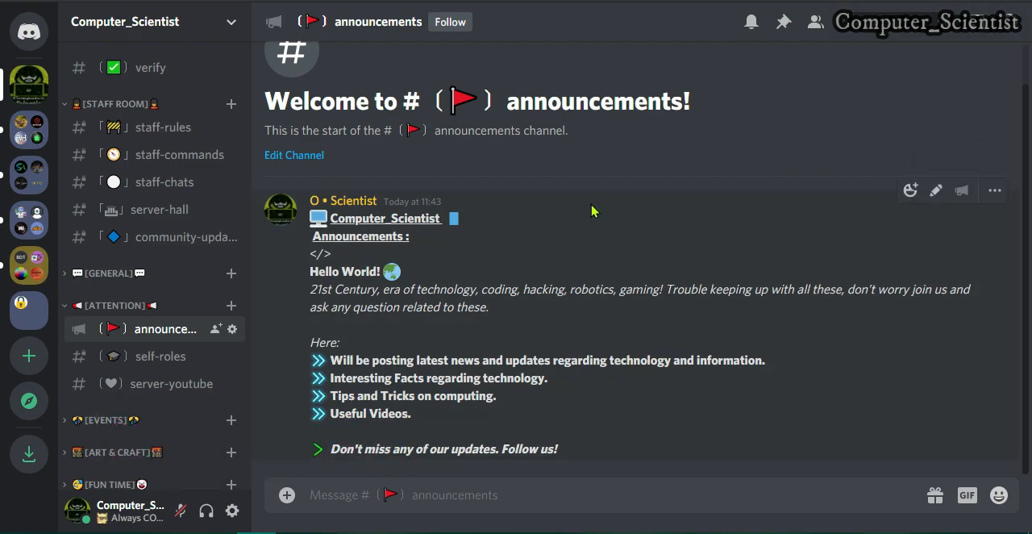